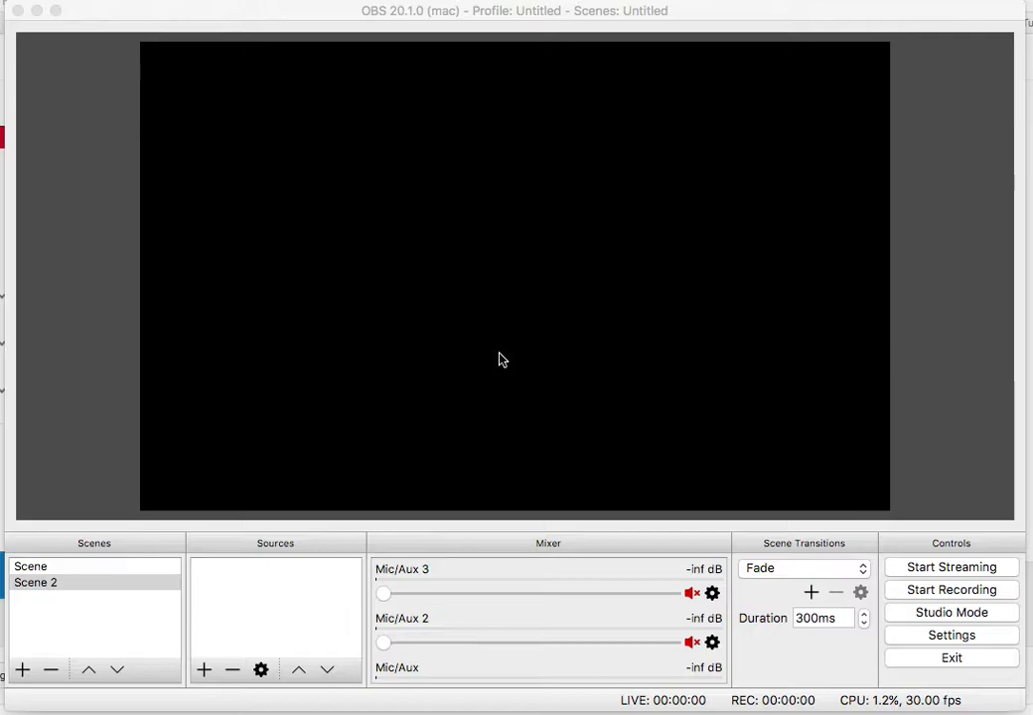
mouse_move(1011, 654)
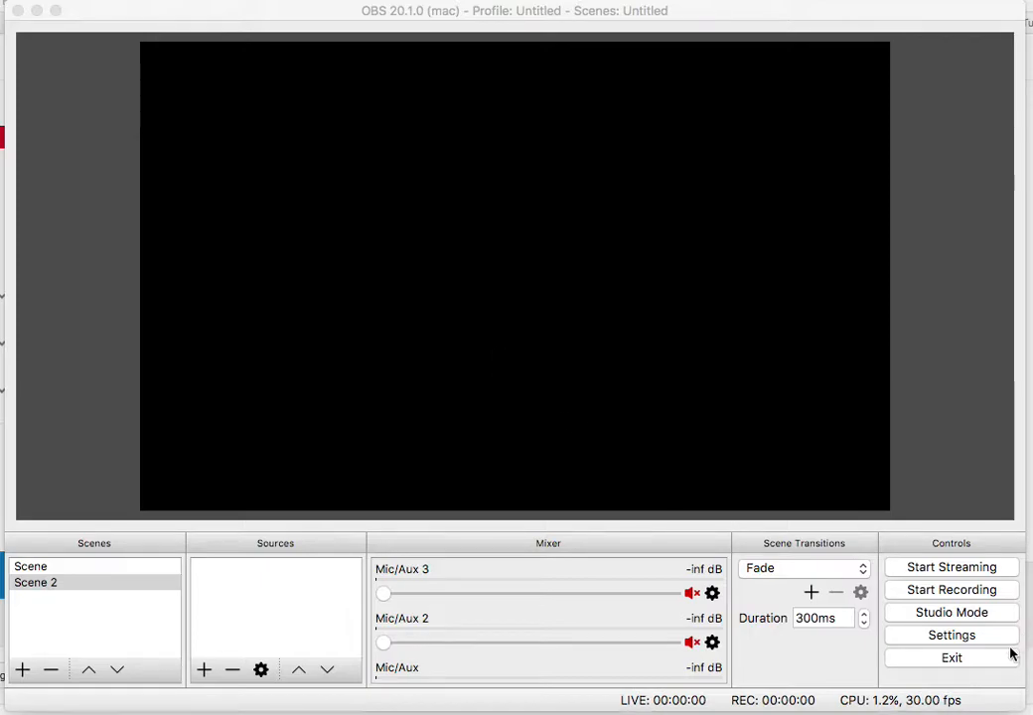
Open OBS Studio's Settings window from the Controls panel
click(950, 634)
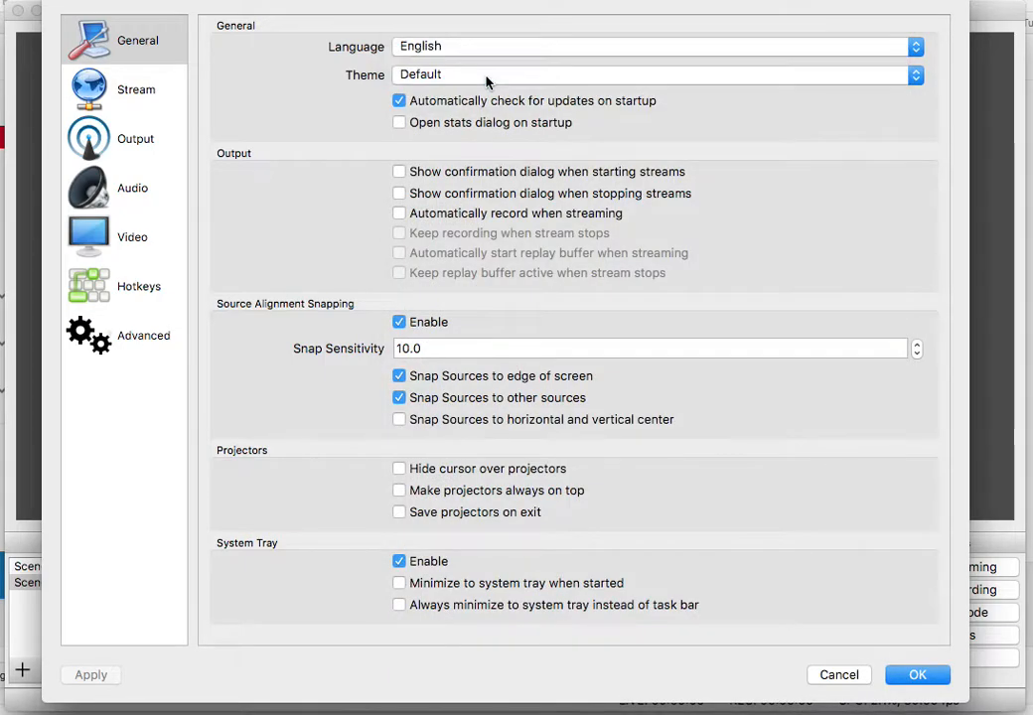
click(651, 74)
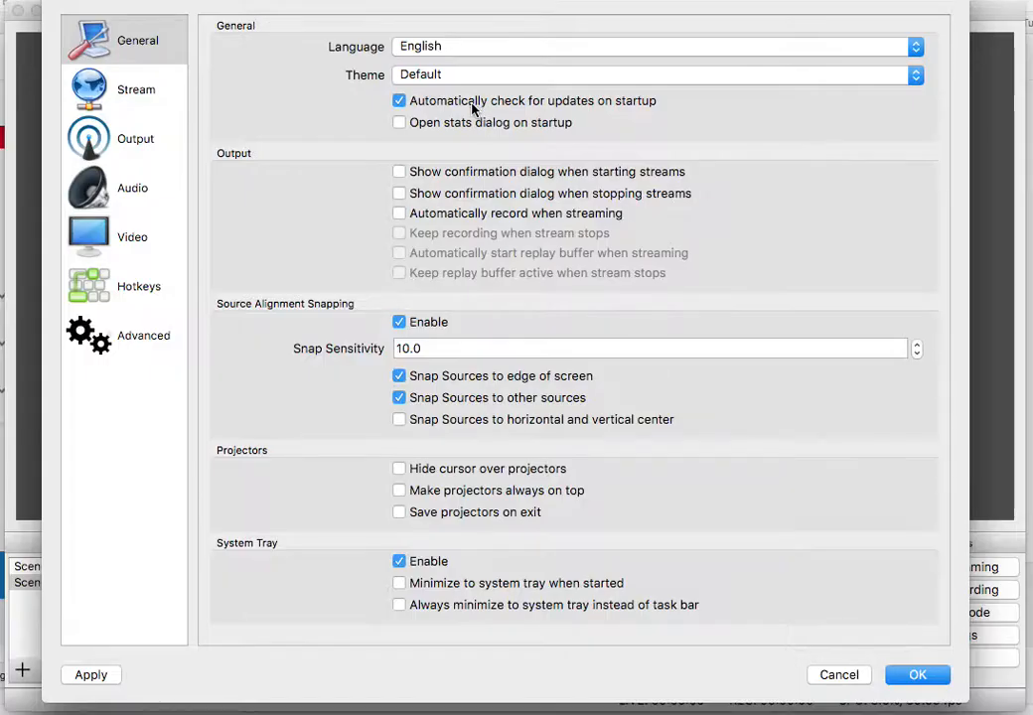
click(651, 73)
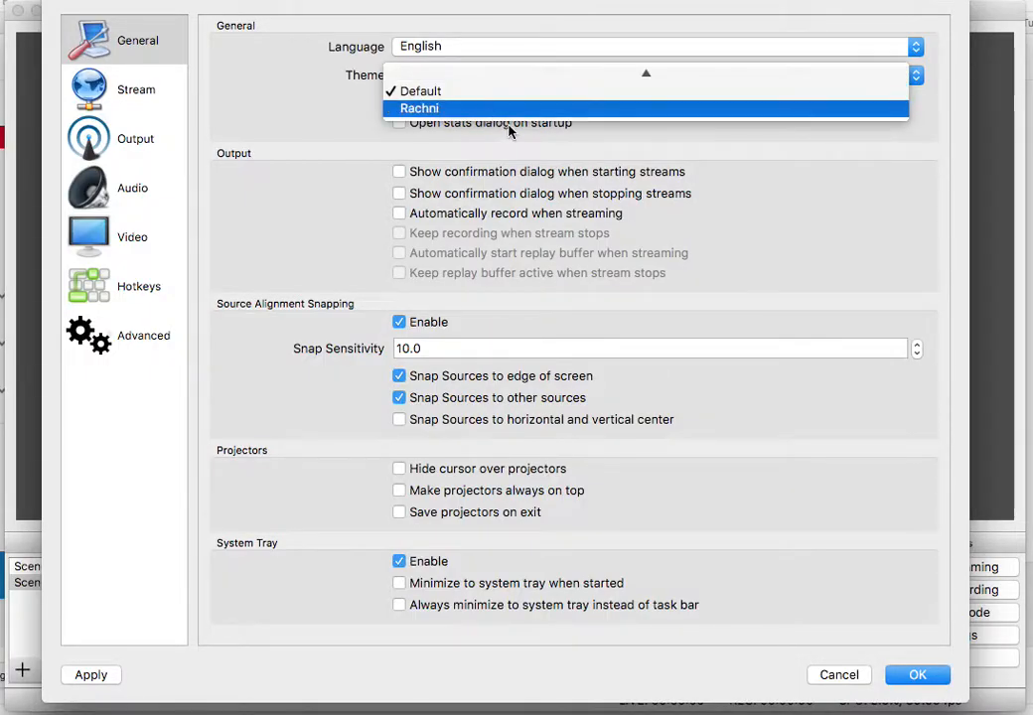
click(418, 109)
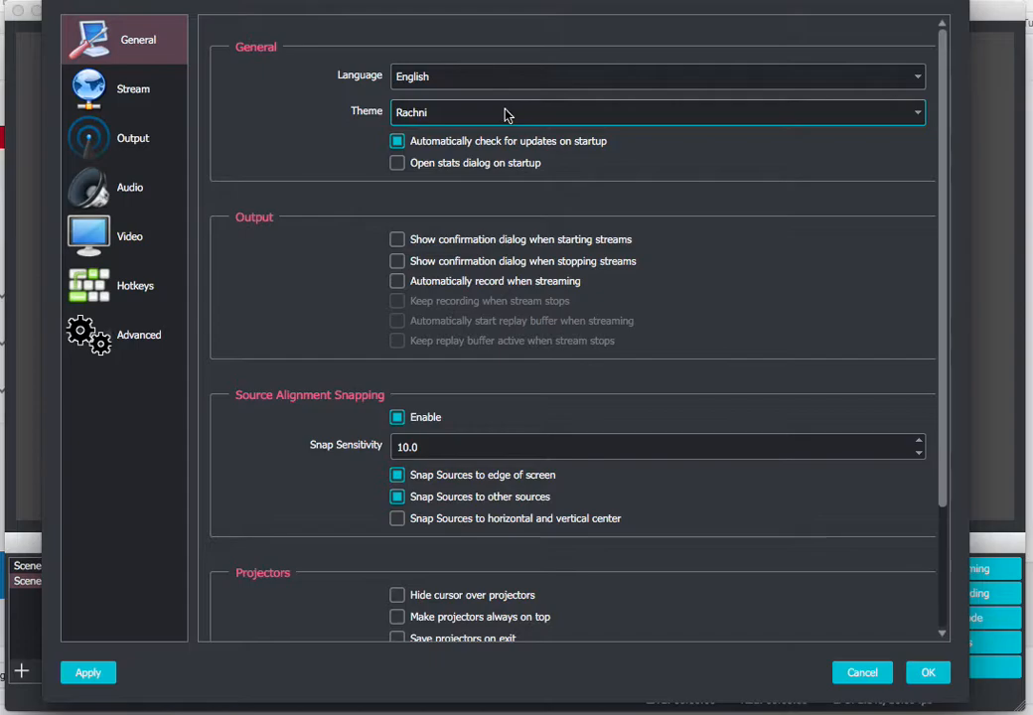
click(655, 111)
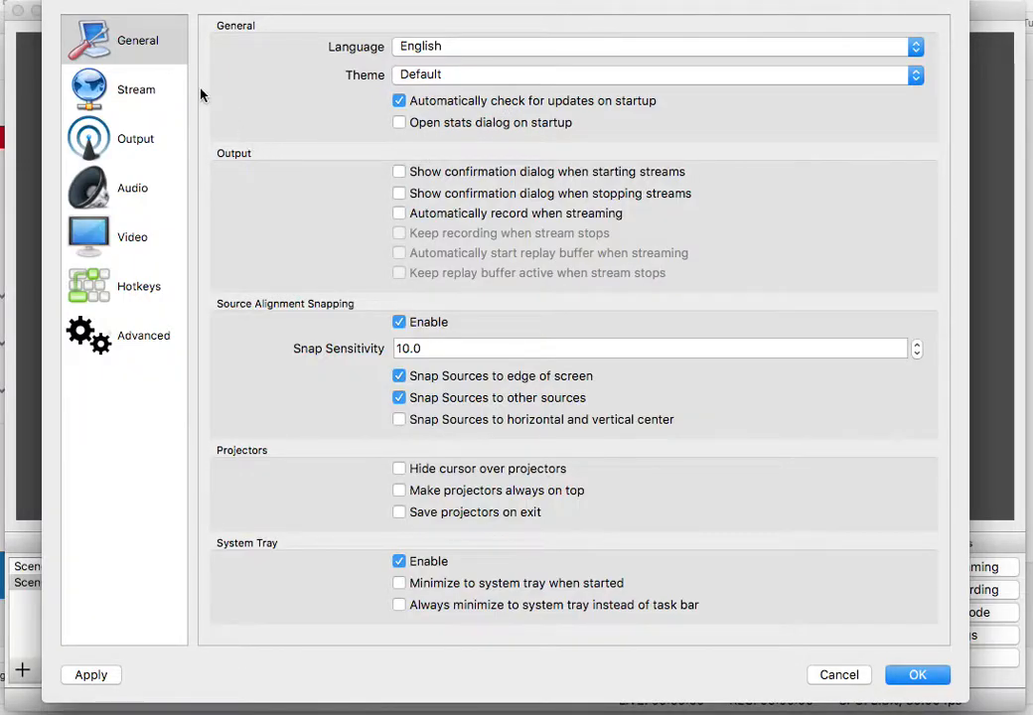
mouse_move(445, 549)
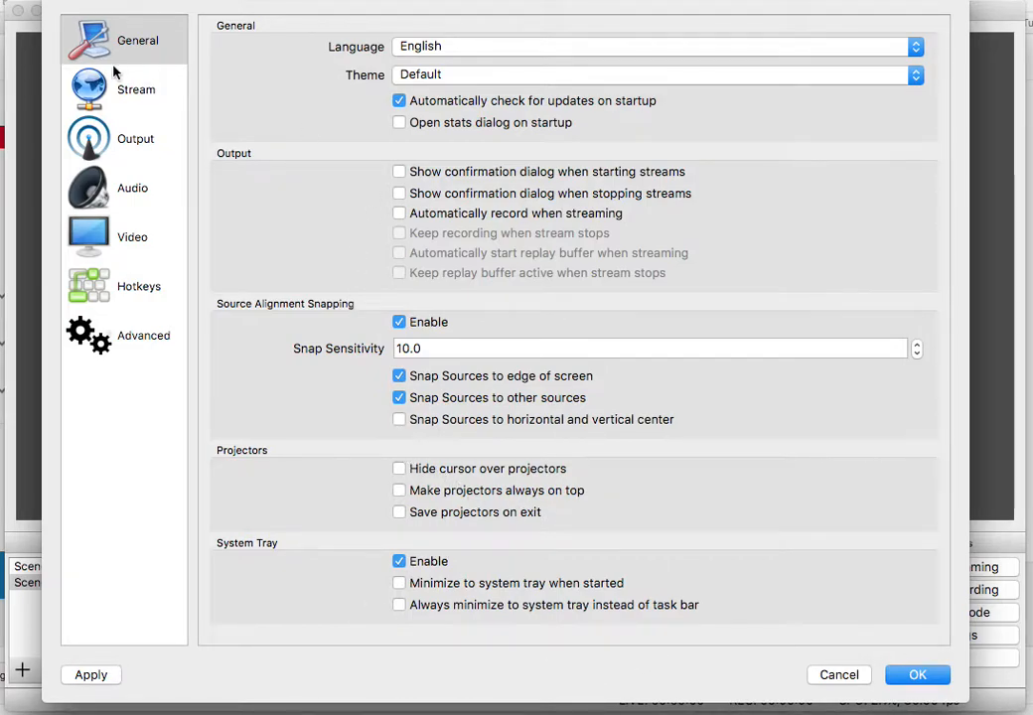
mouse_move(263, 165)
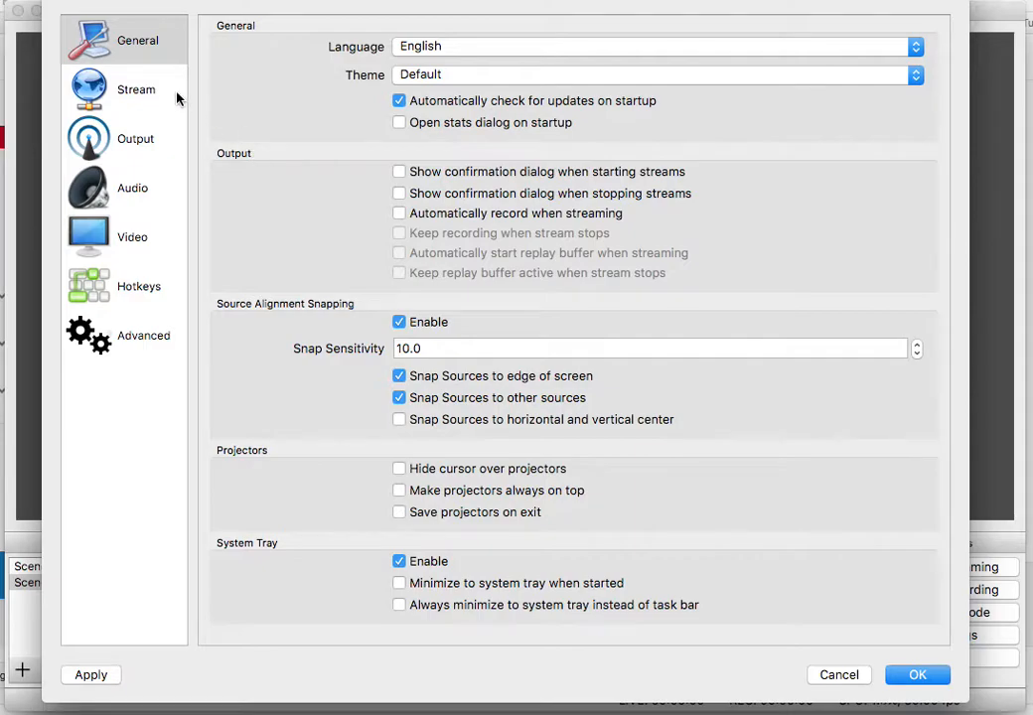
Show the Stream page with YouTube service and entered stream key
click(136, 89)
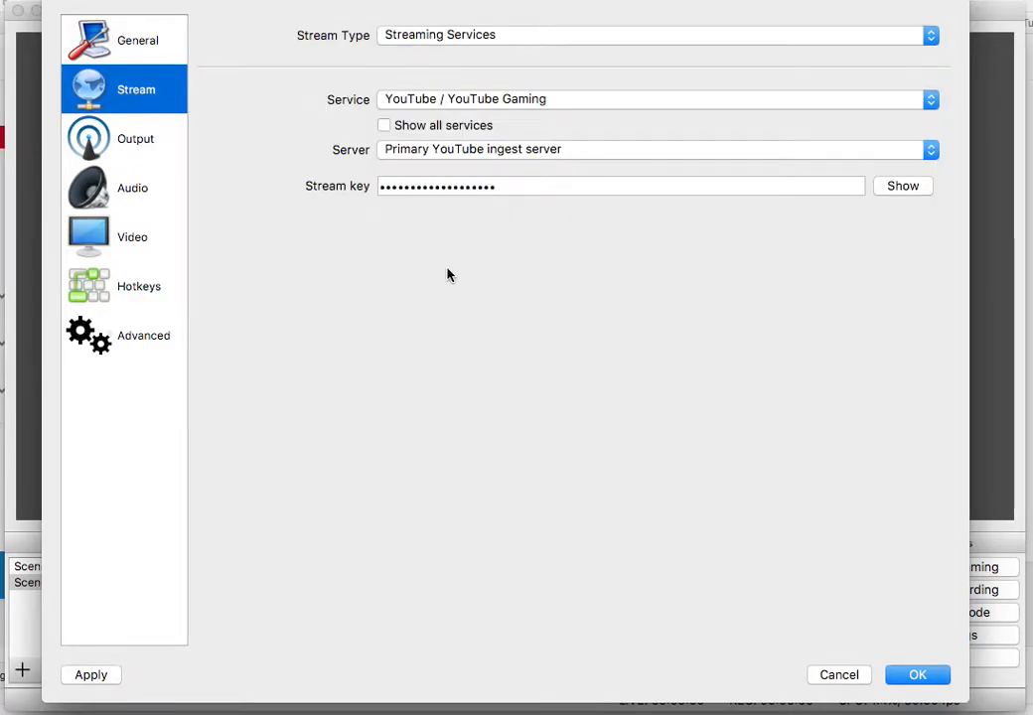
mouse_move(783, 212)
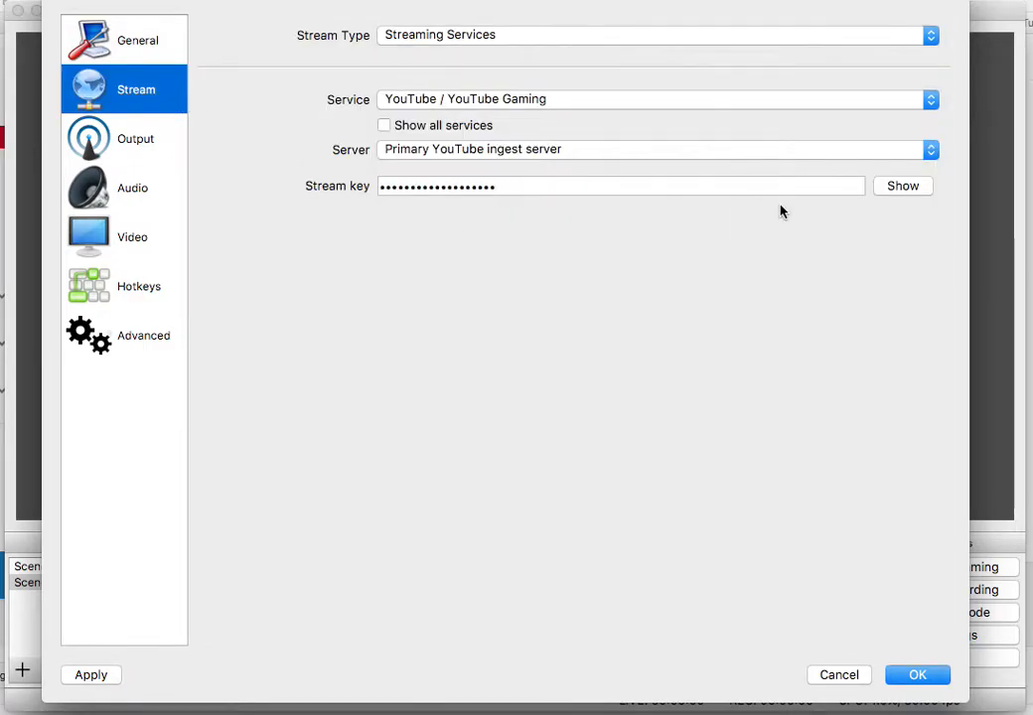
mouse_move(748, 328)
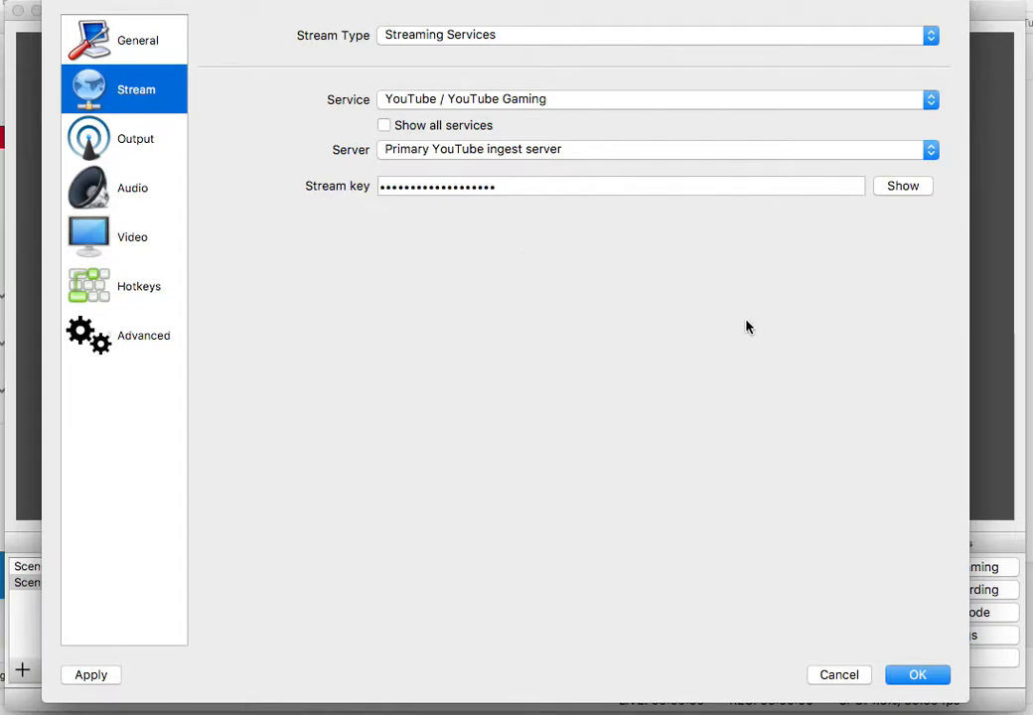
mouse_move(1017, 438)
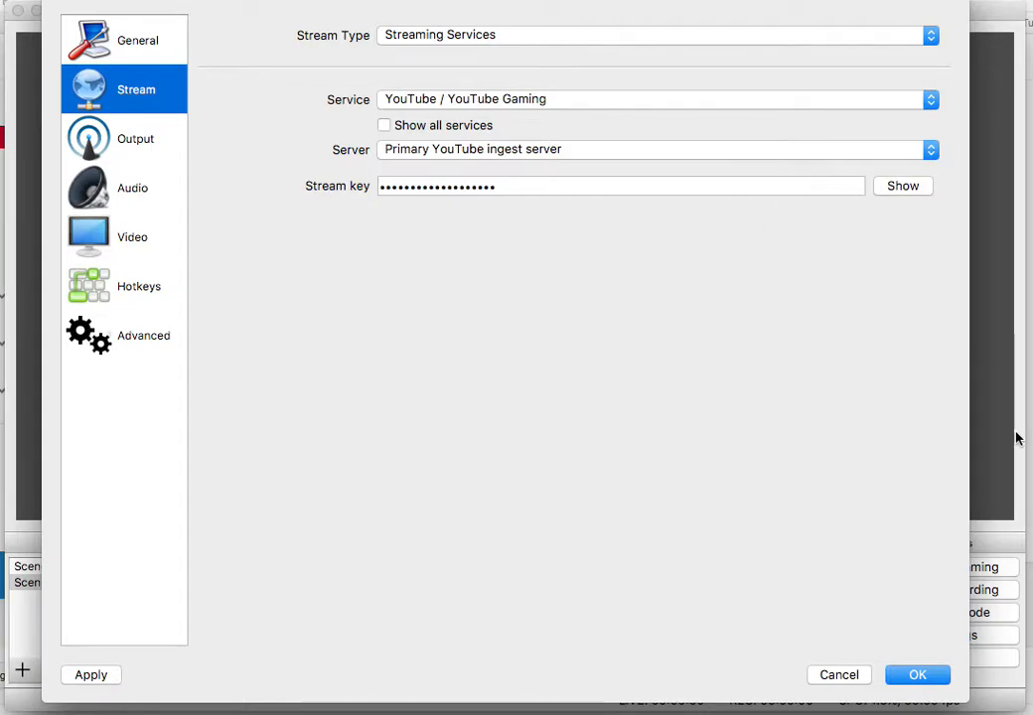
mouse_move(665, 518)
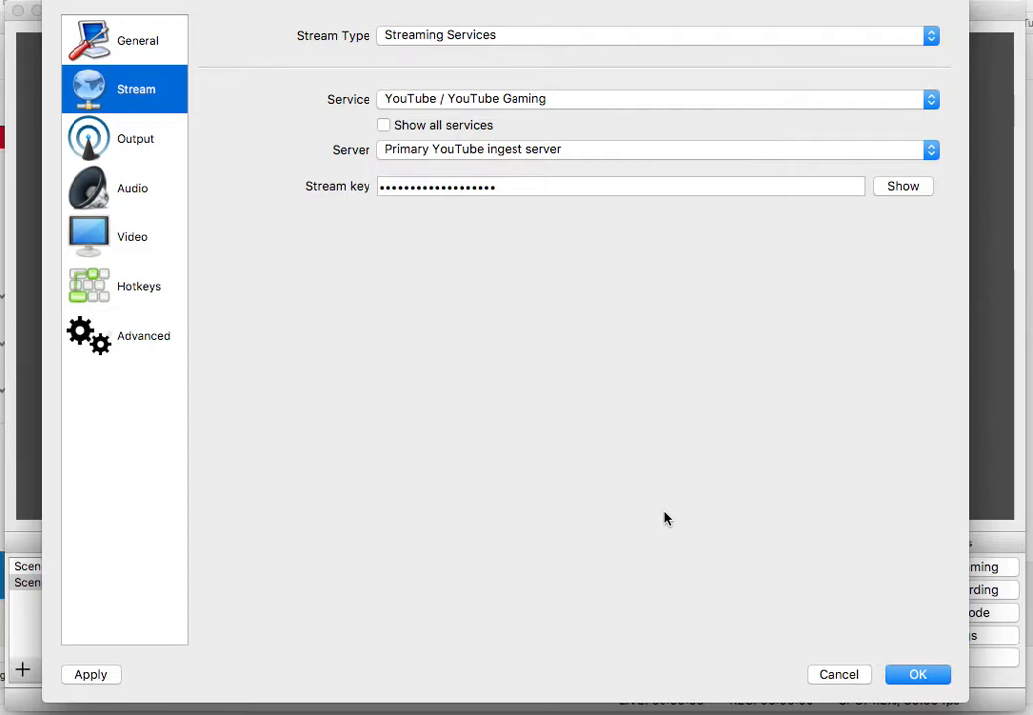
mouse_move(171, 140)
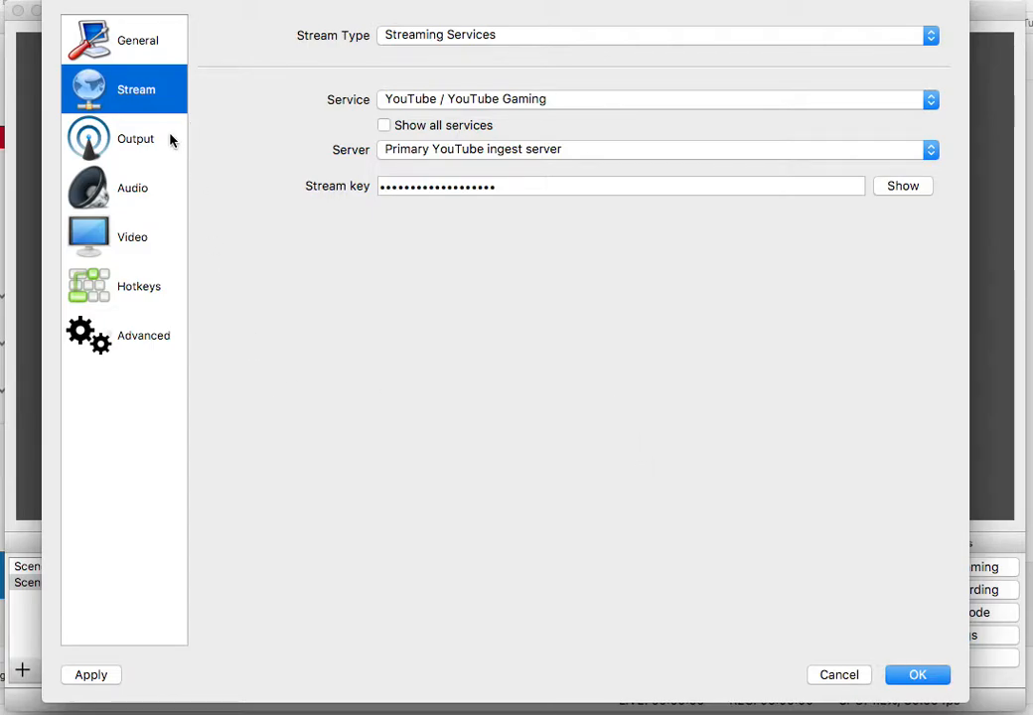
On the Output page, keep Advanced output mode and the x264 encoder
click(135, 138)
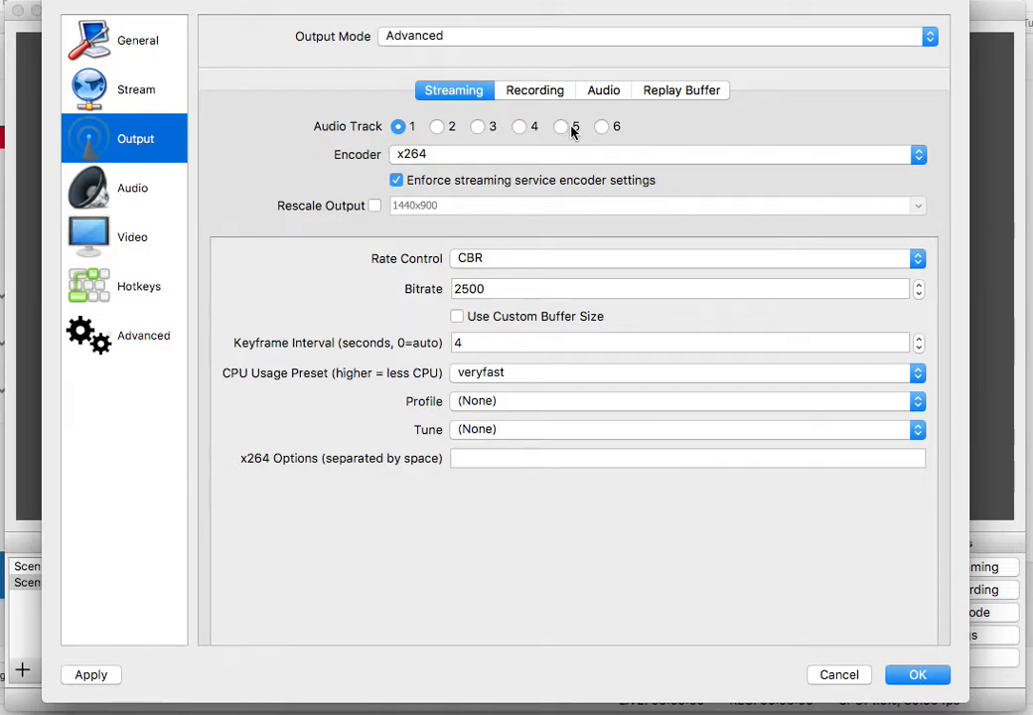
click(654, 35)
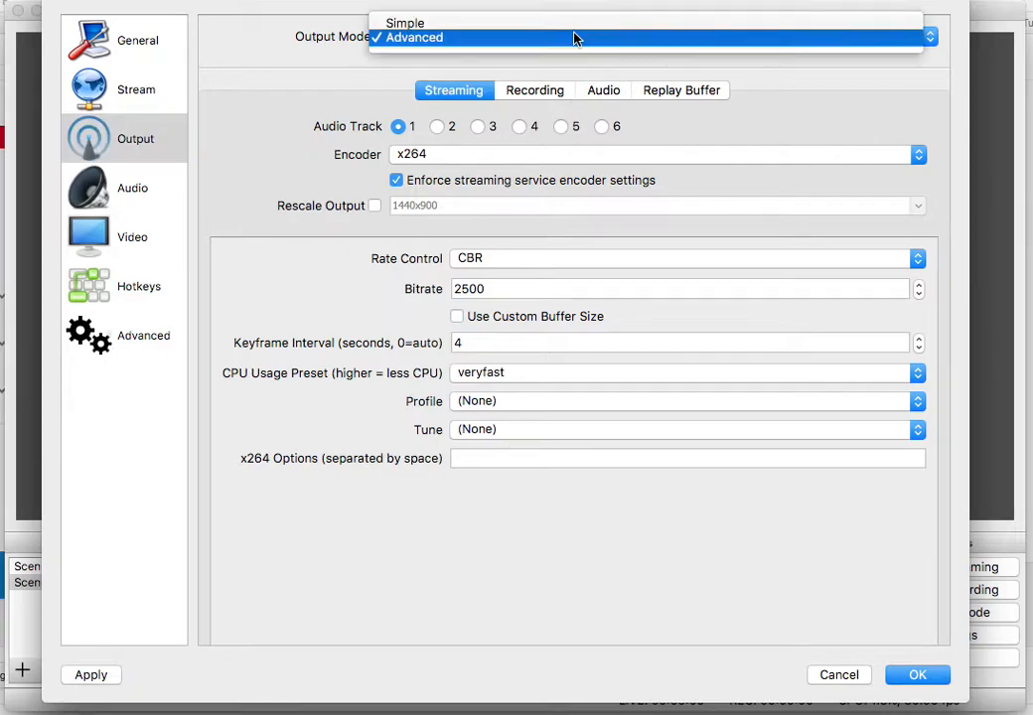
click(414, 37)
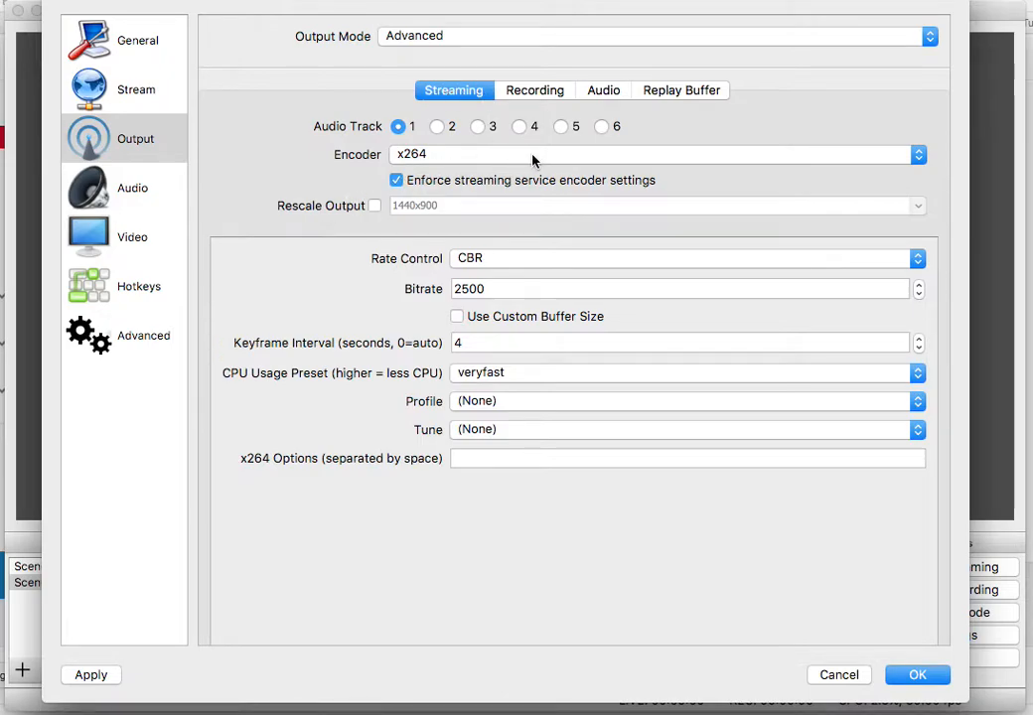
click(656, 154)
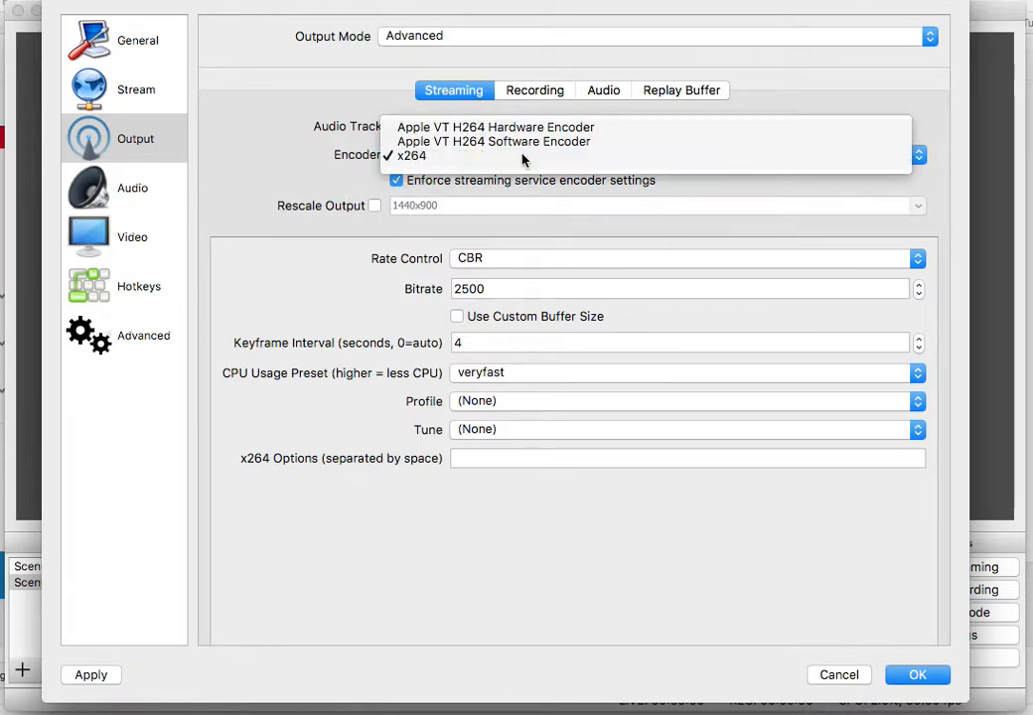
click(411, 155)
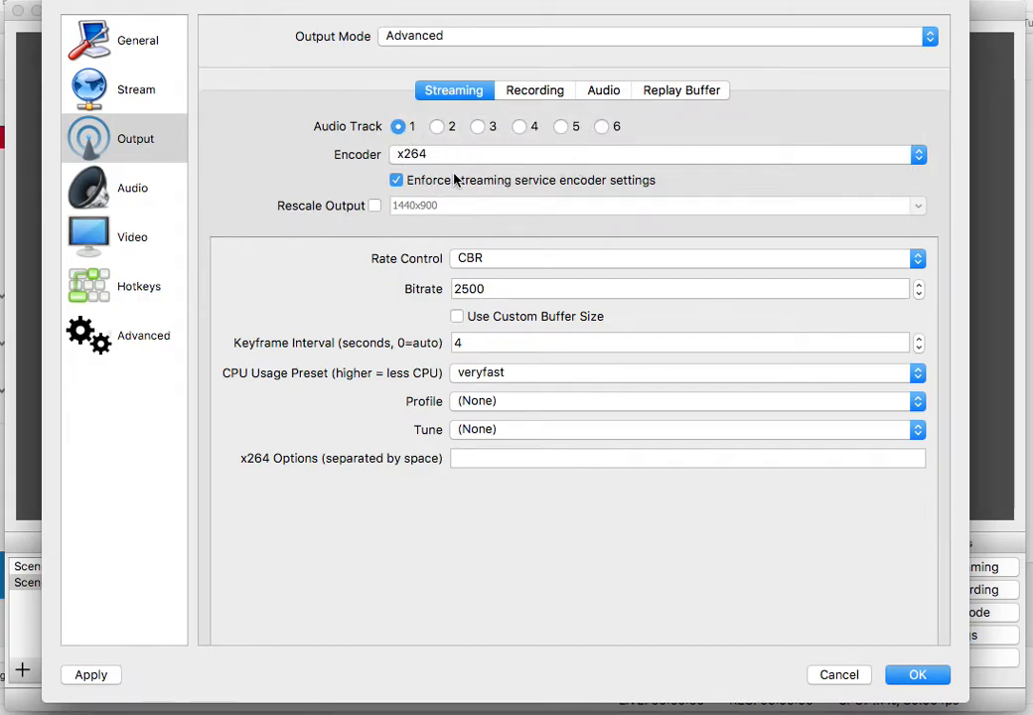
Toggle Rescale Output on and back off, leaving output unscaled
click(374, 205)
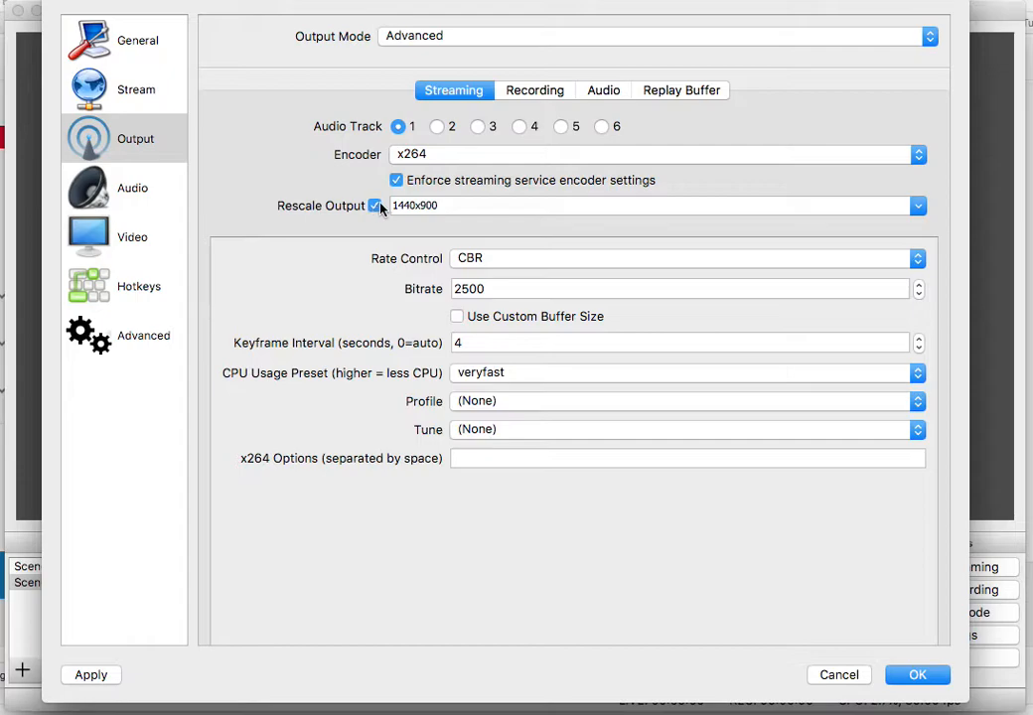
click(651, 205)
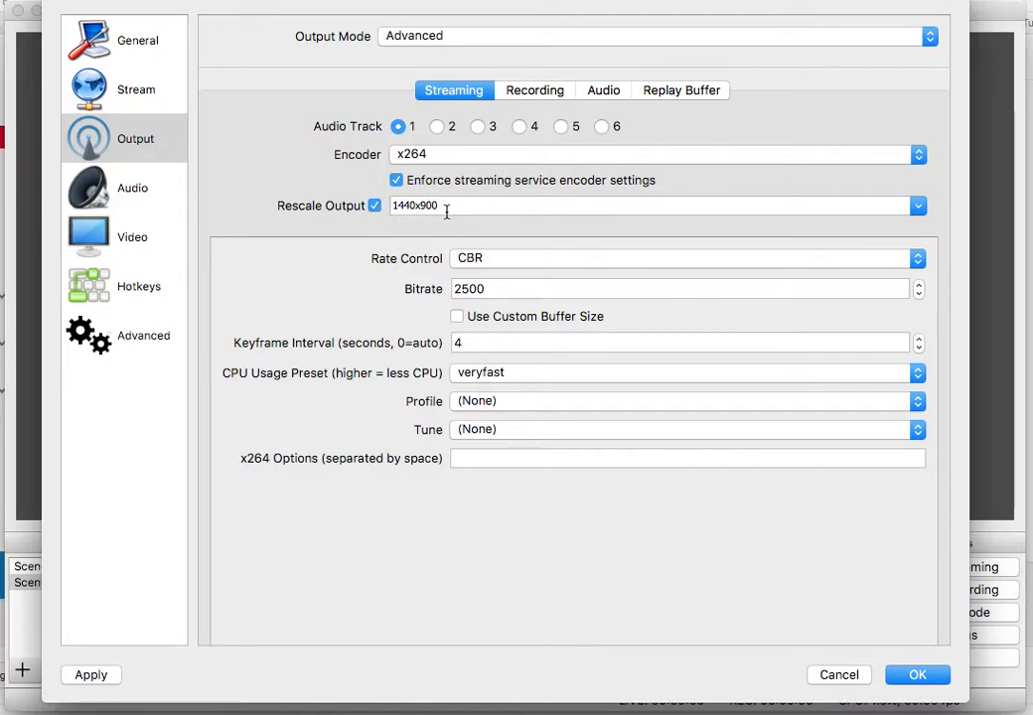
click(374, 205)
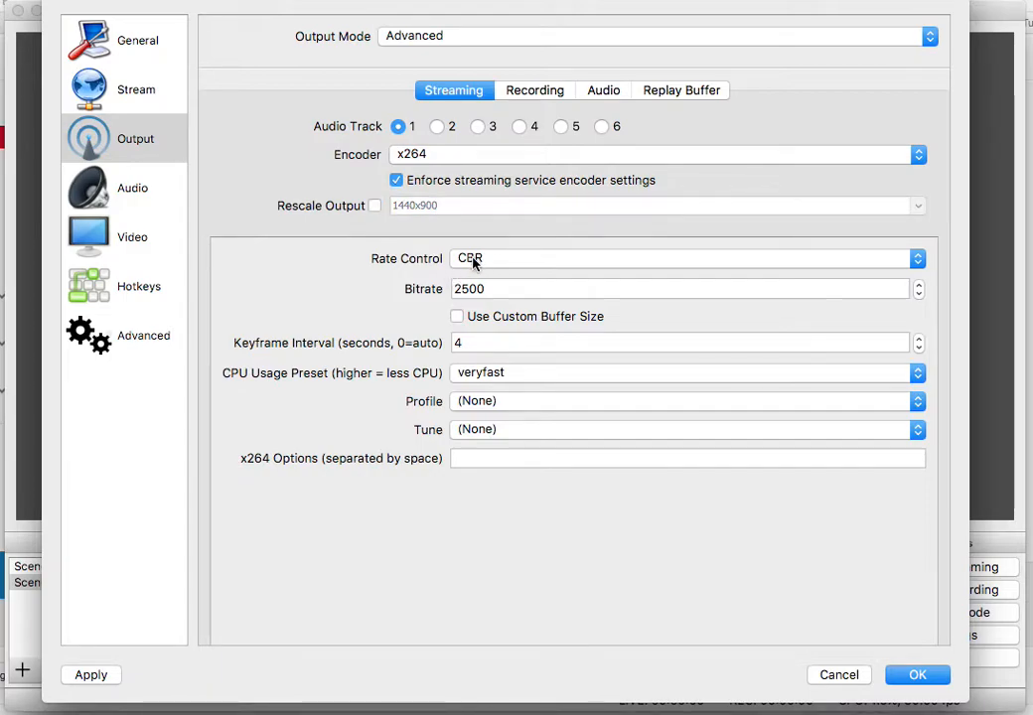
click(685, 258)
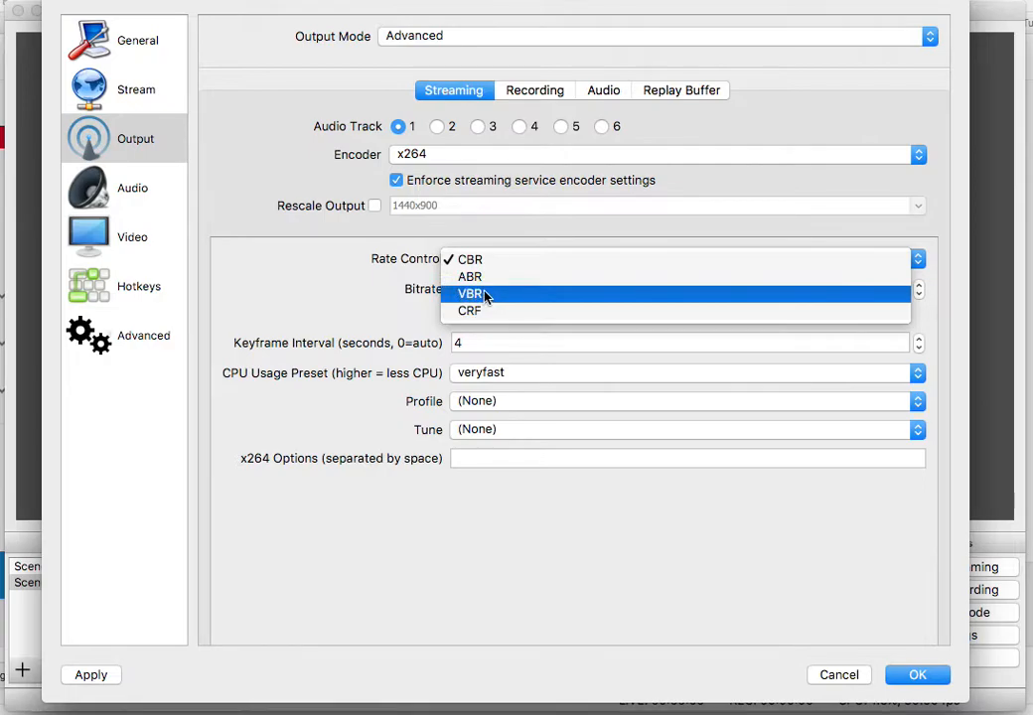
mouse_move(481, 259)
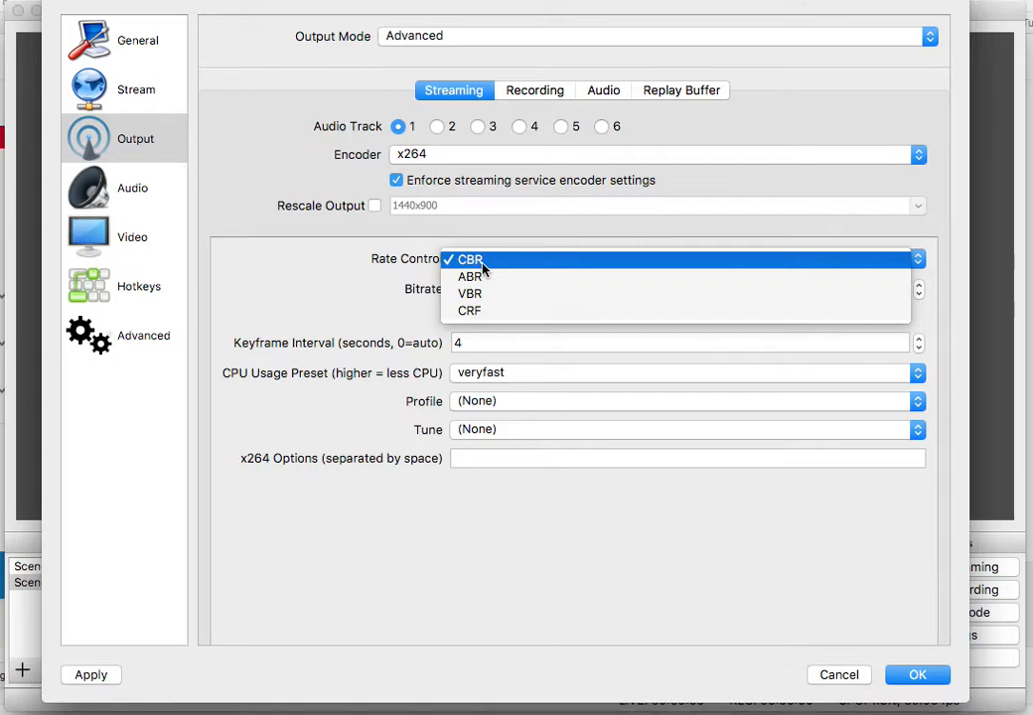
click(469, 259)
text(2)
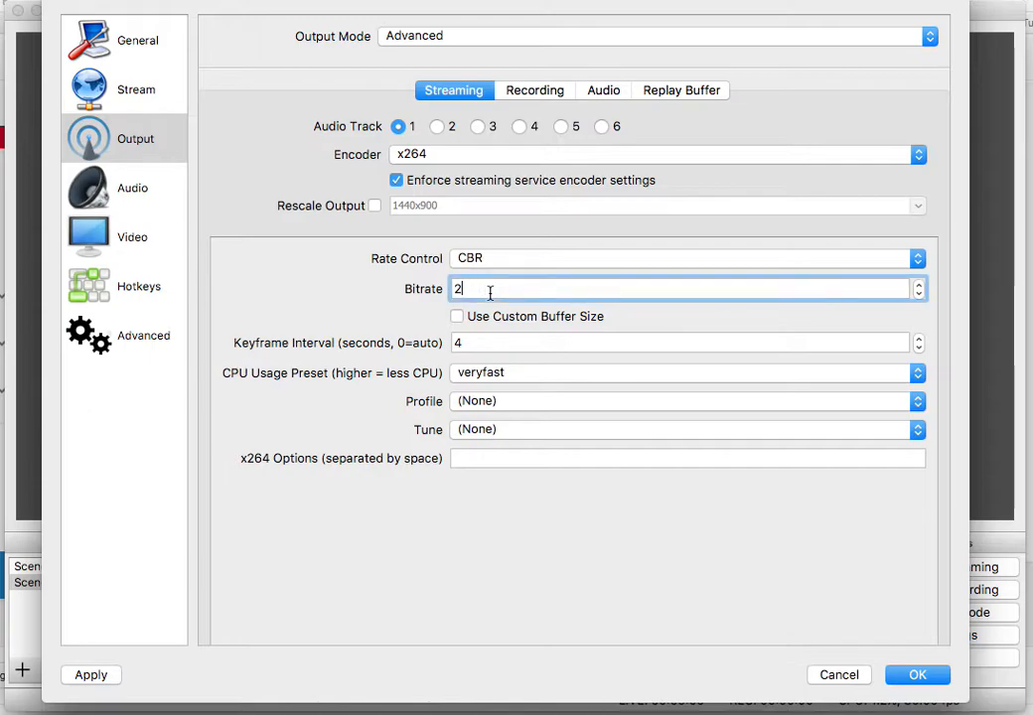
Replace the 2500 streaming bitrate with 1700 under CBR rate control
key(Backspace)
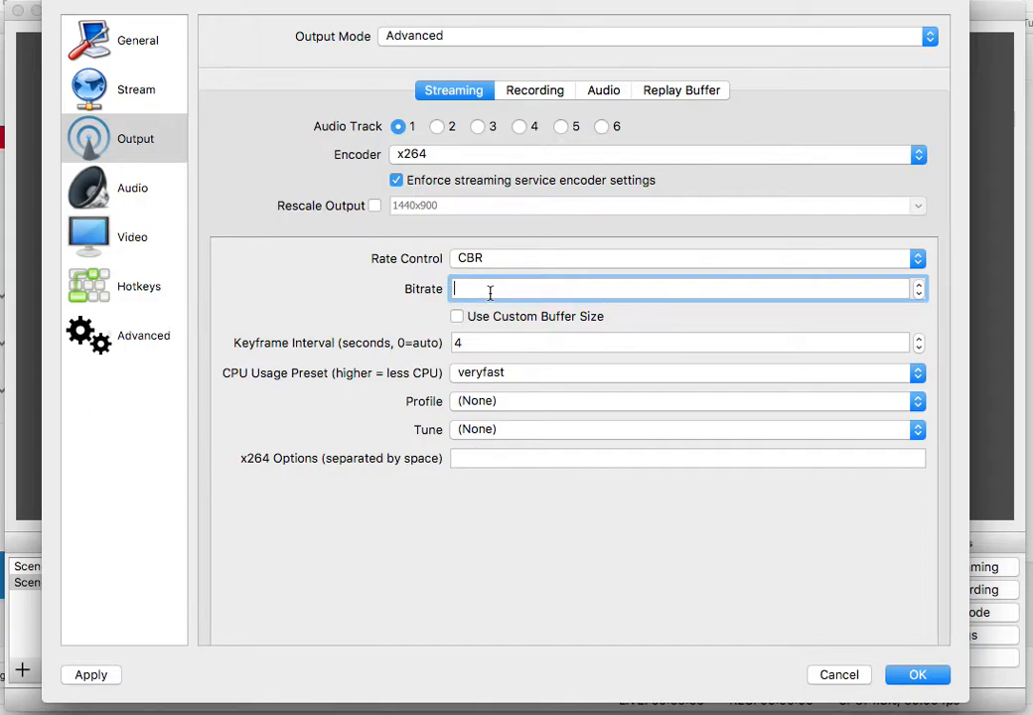
text(1700)
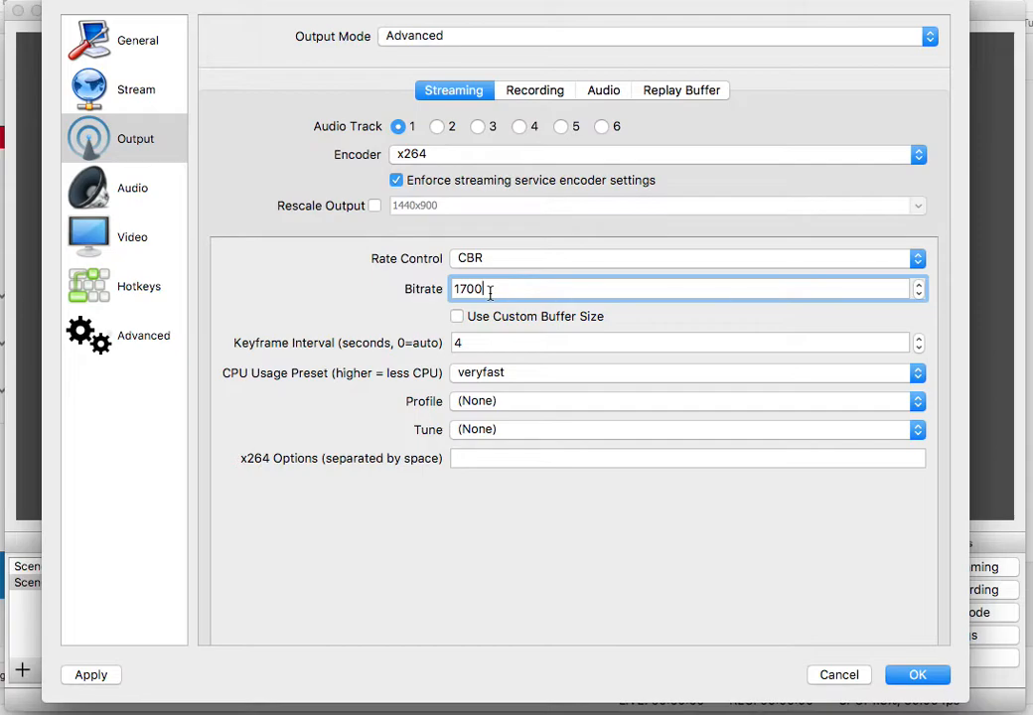
text(2)
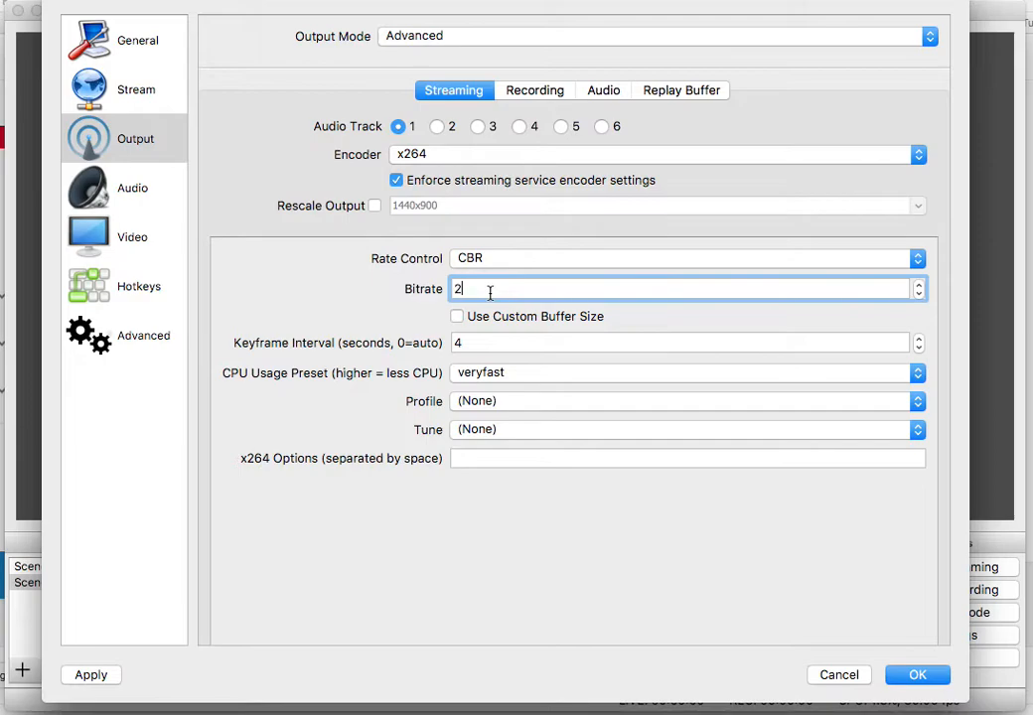
text(1)
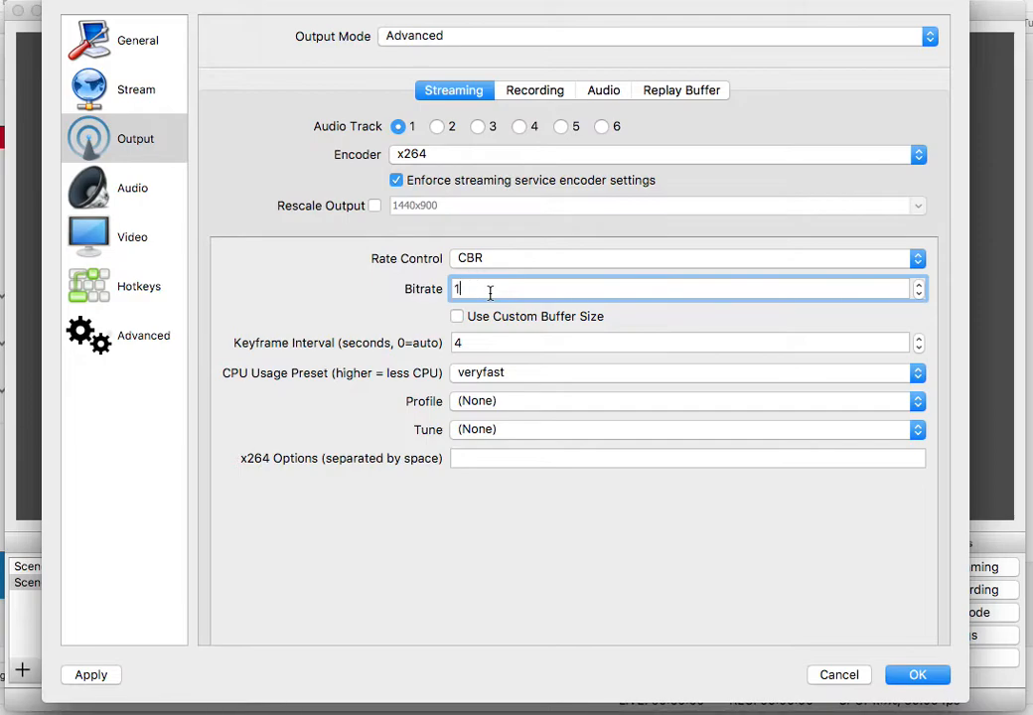
text(700)
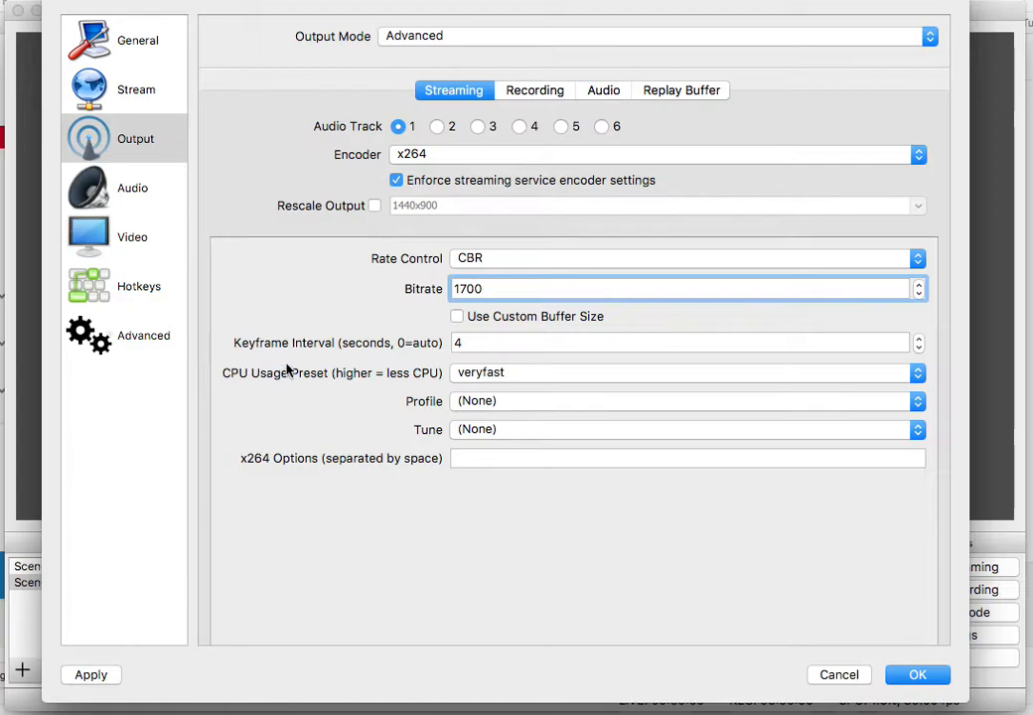
click(680, 343)
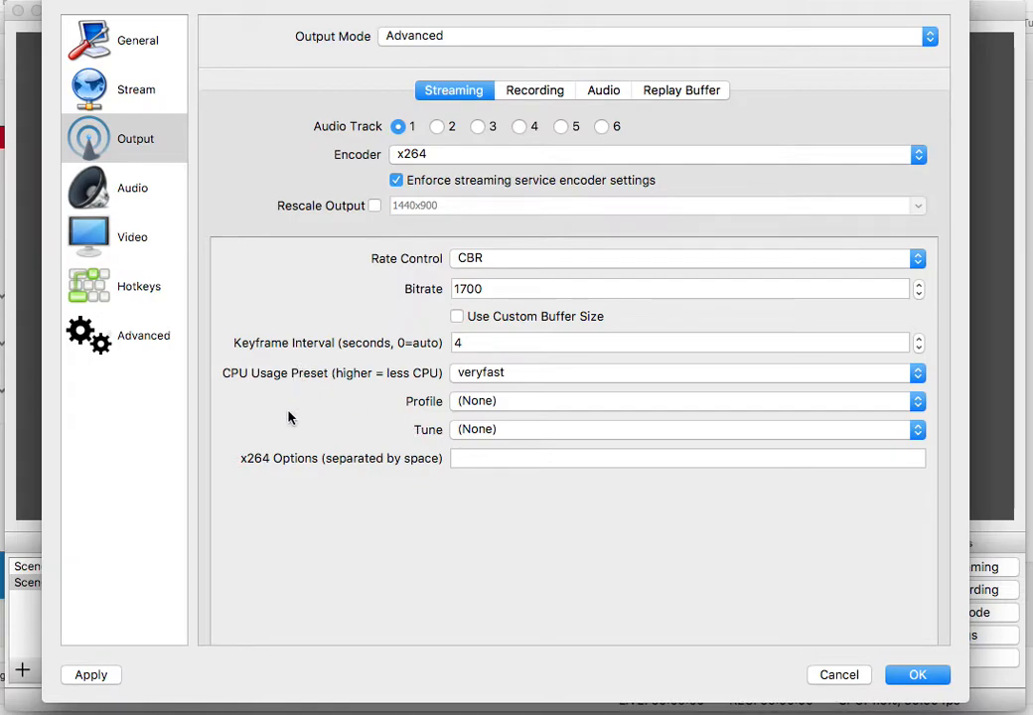
mouse_move(396, 391)
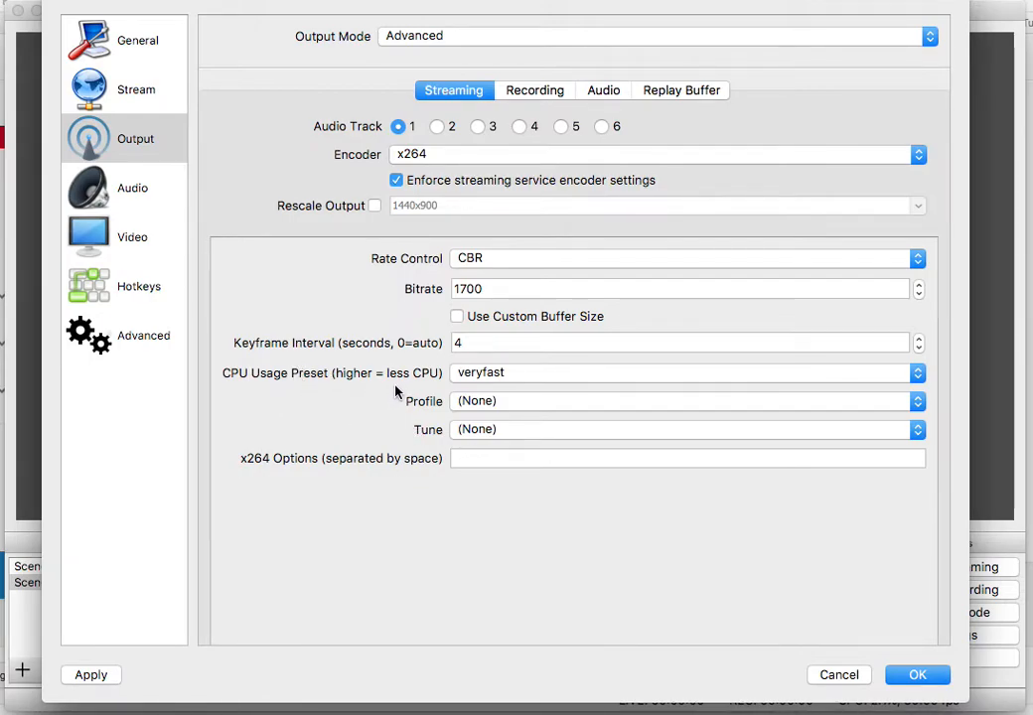
Change the CPU usage preset from veryfast to fast, save, and reopen Settings
click(685, 373)
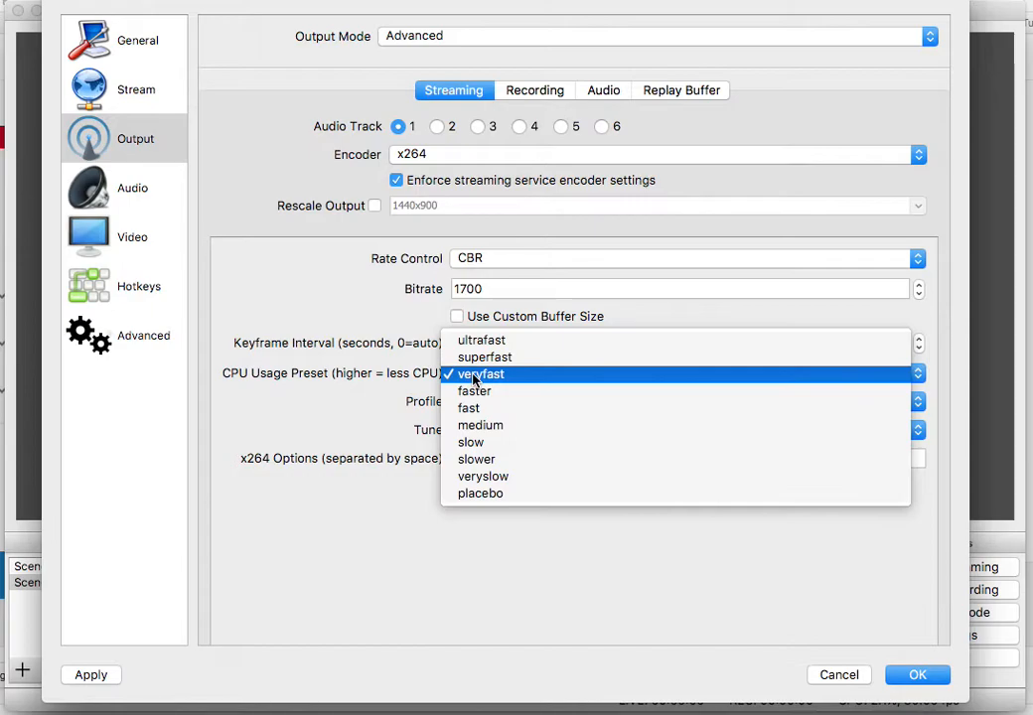
mouse_move(485, 356)
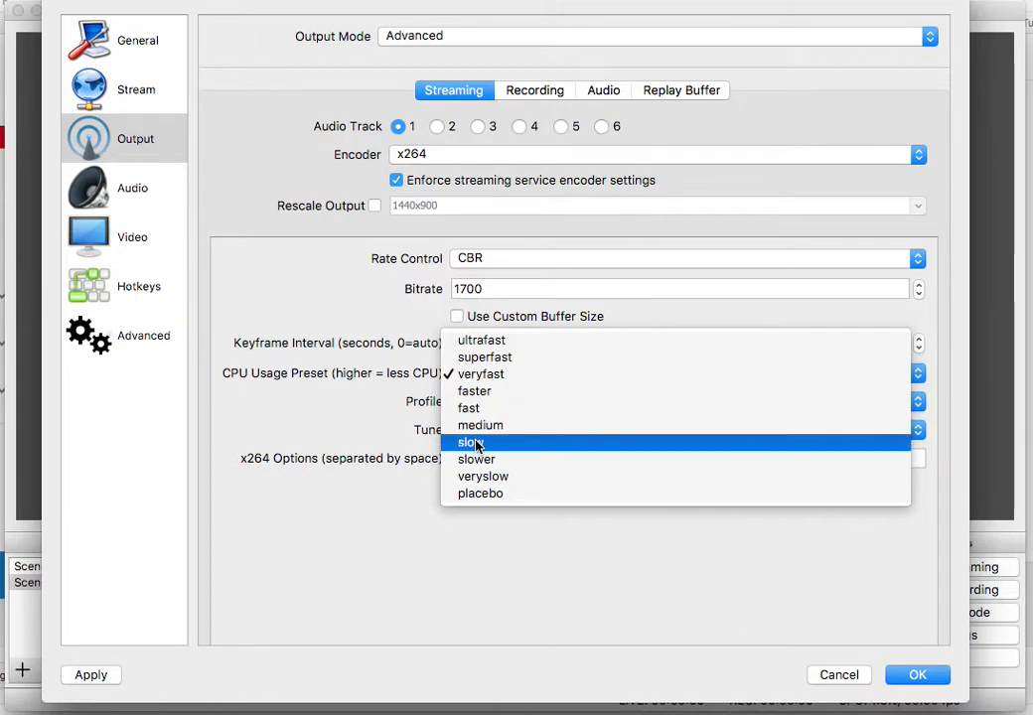
mouse_move(472, 512)
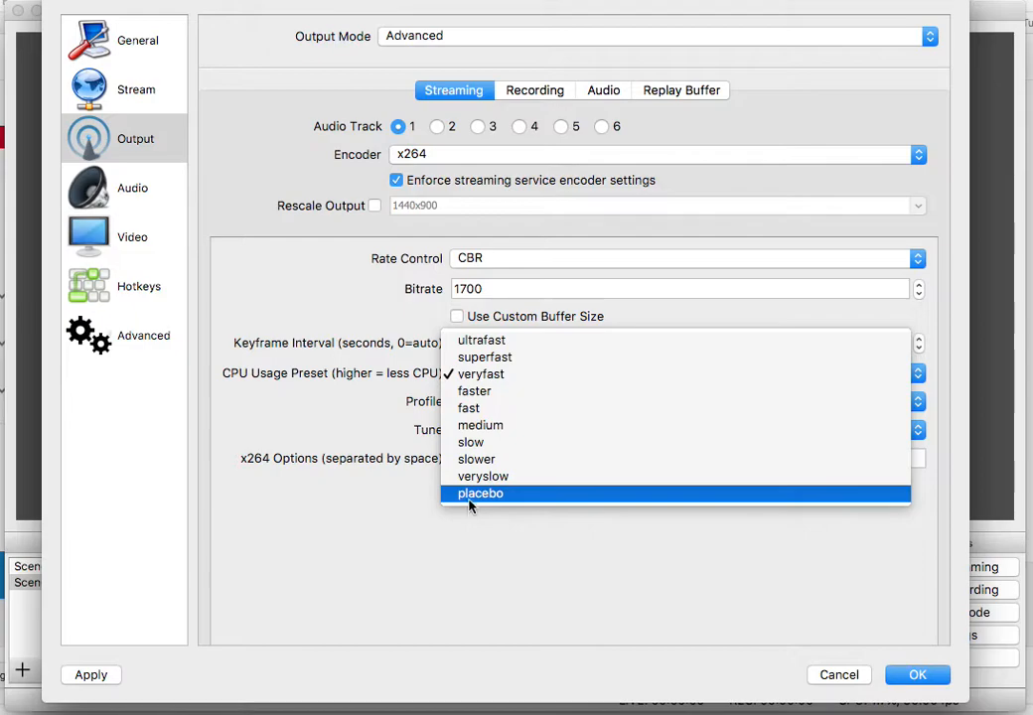
click(467, 407)
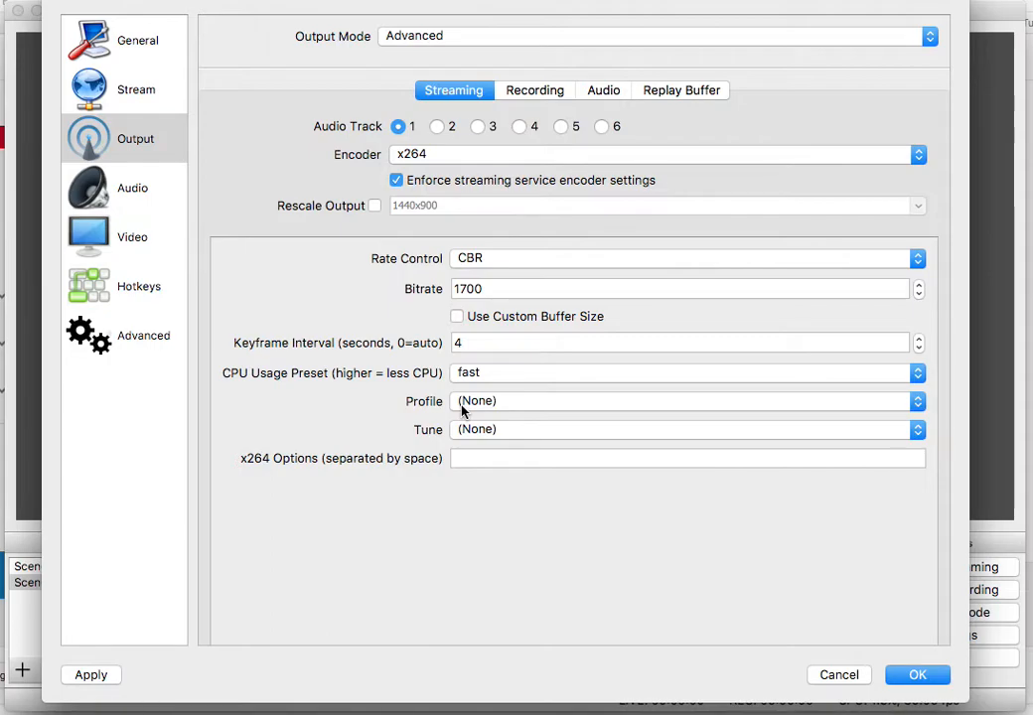
click(685, 373)
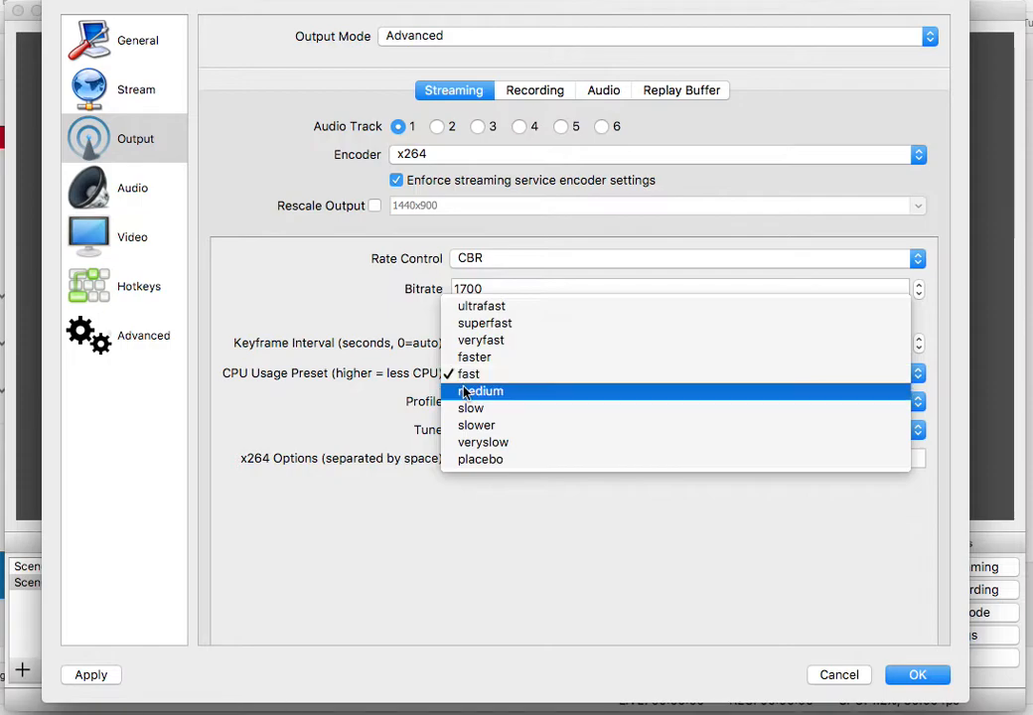
mouse_move(466, 377)
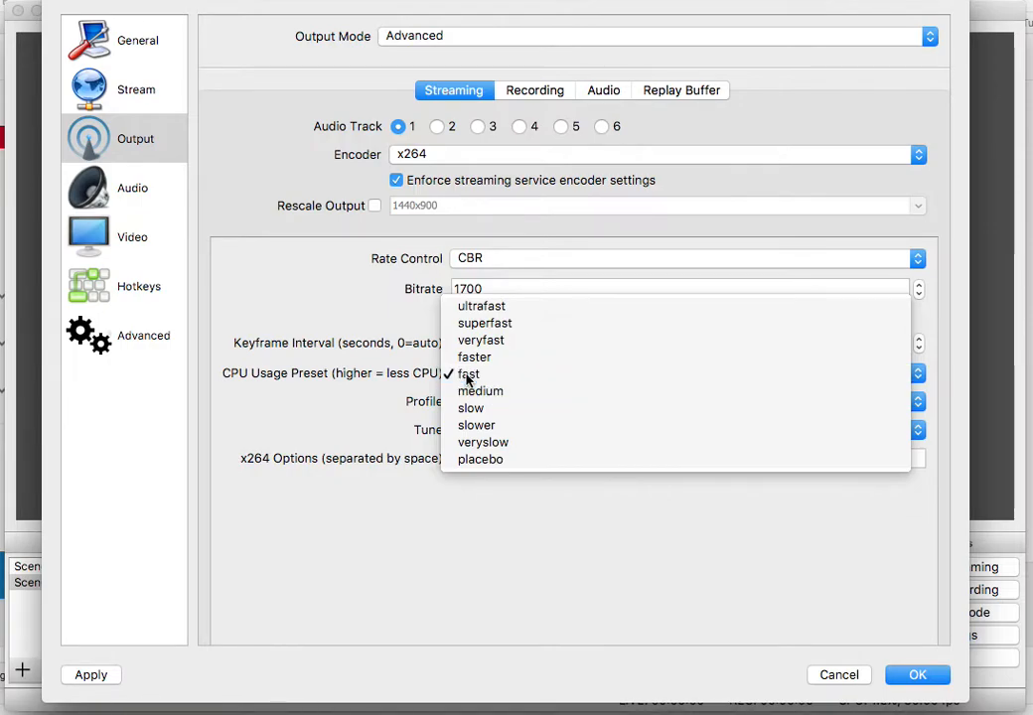
click(468, 372)
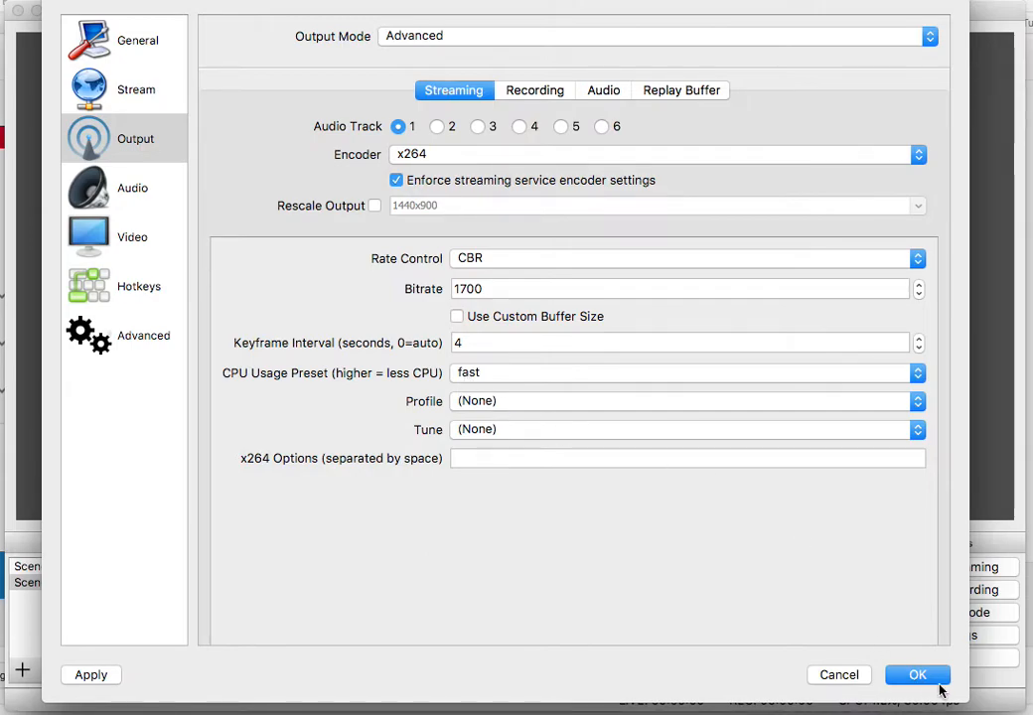
click(917, 674)
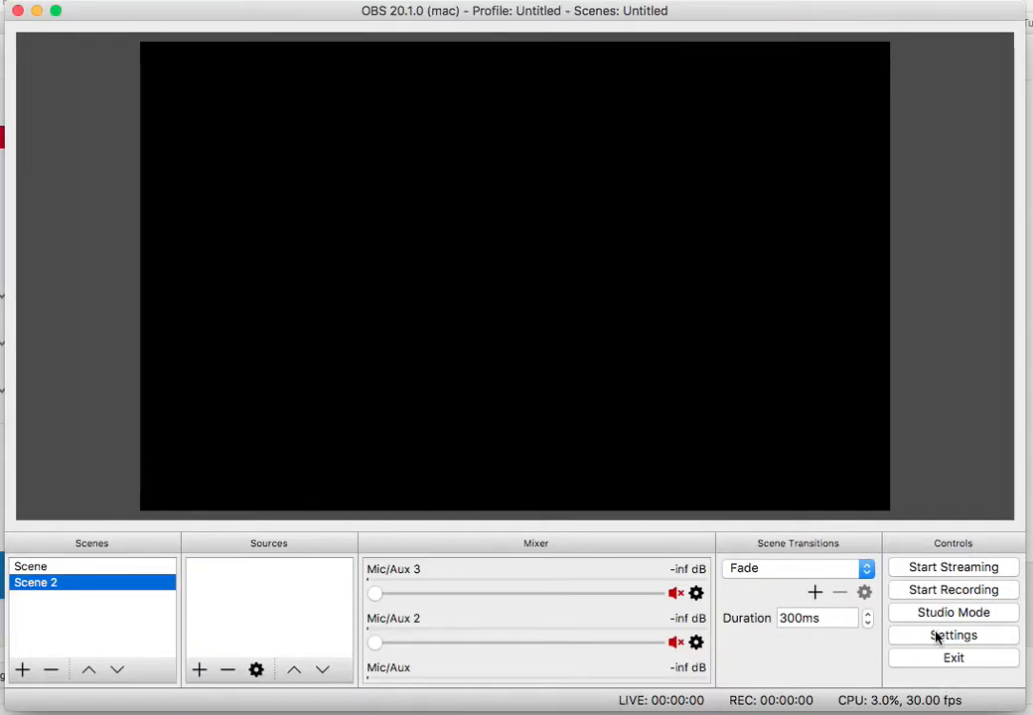
click(952, 634)
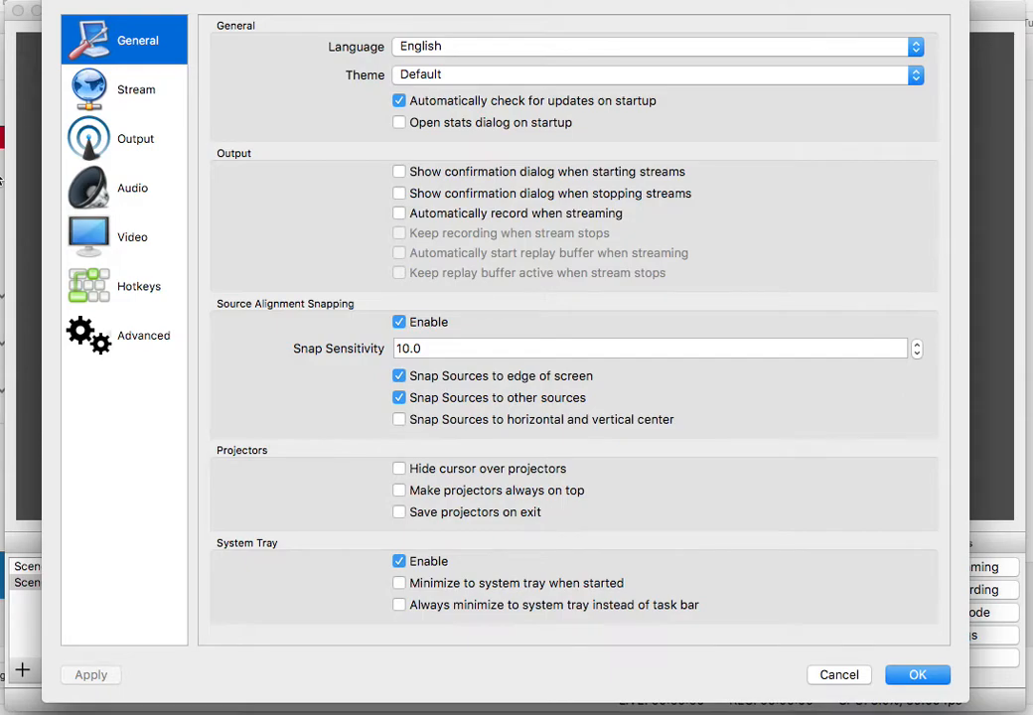
On the Video page, set Common FPS Values to 29.97 instead of 30
click(132, 236)
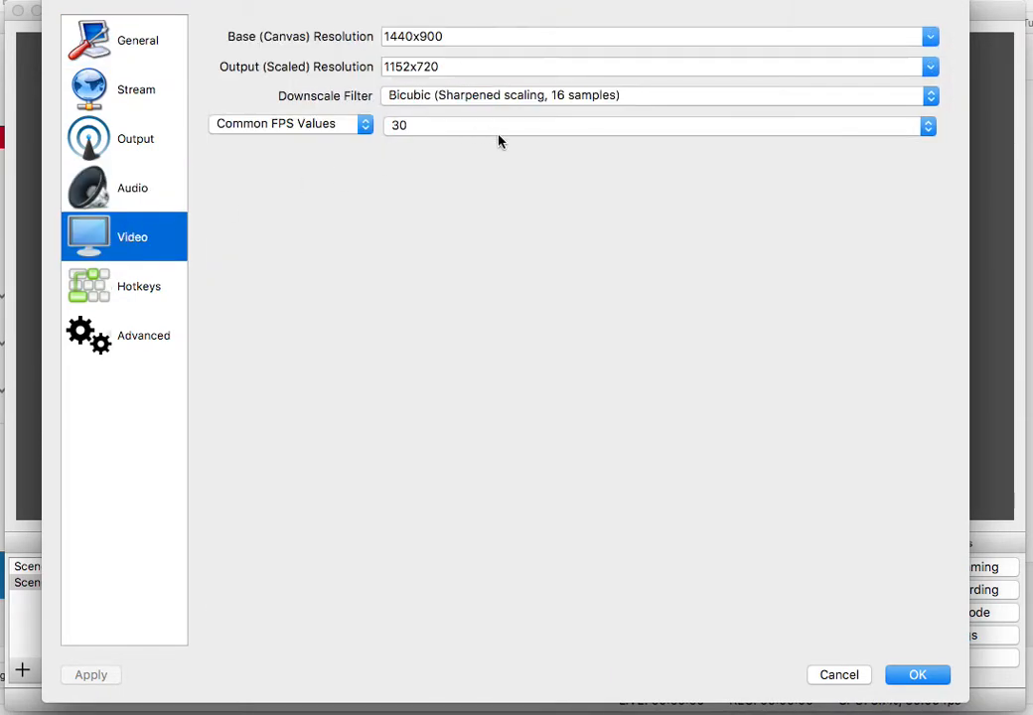
click(656, 124)
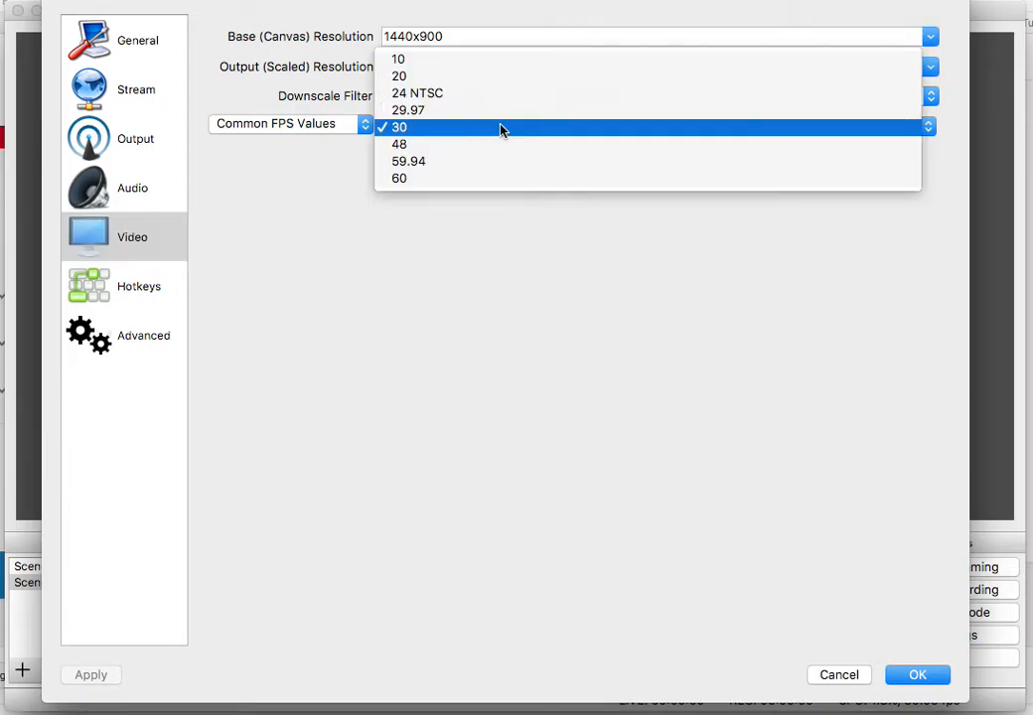
click(398, 126)
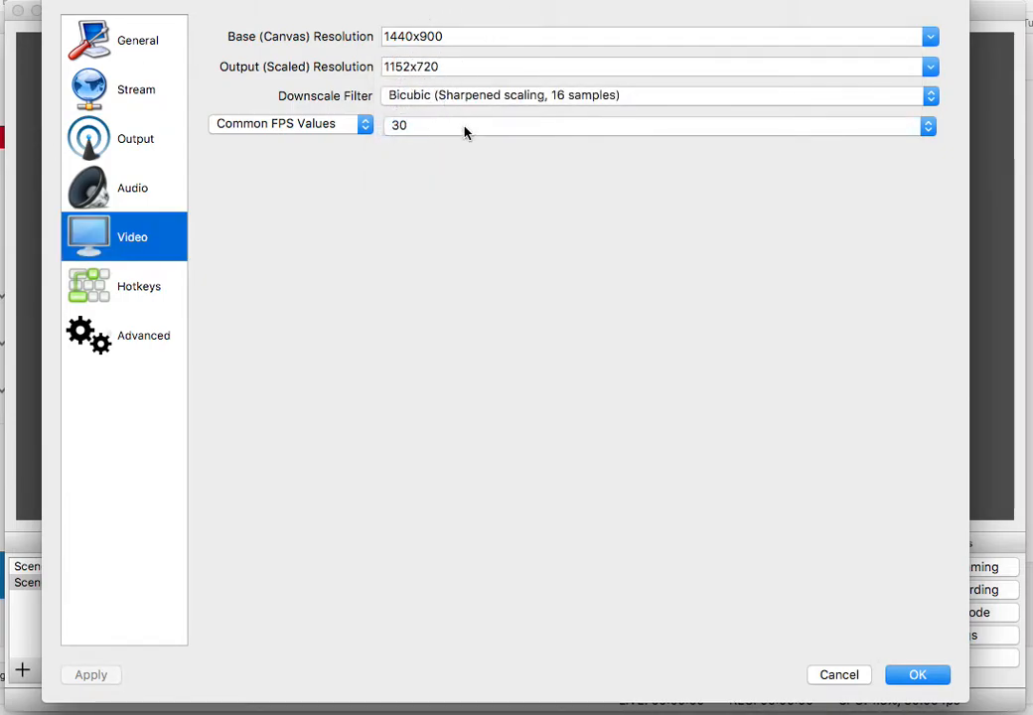
mouse_move(445, 139)
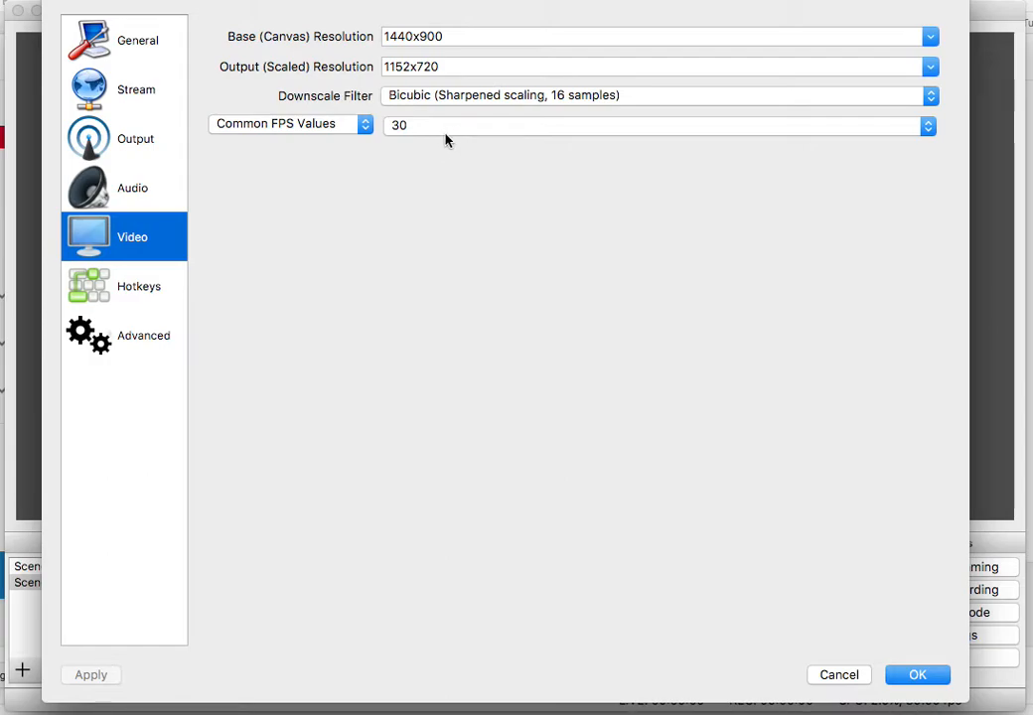
click(288, 123)
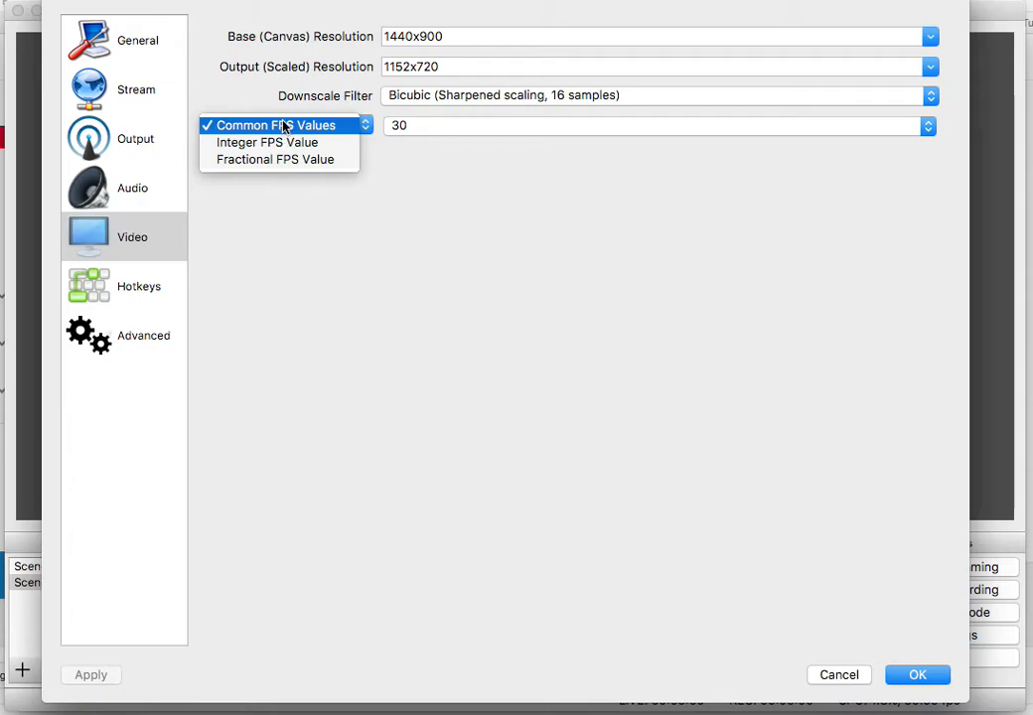
click(273, 124)
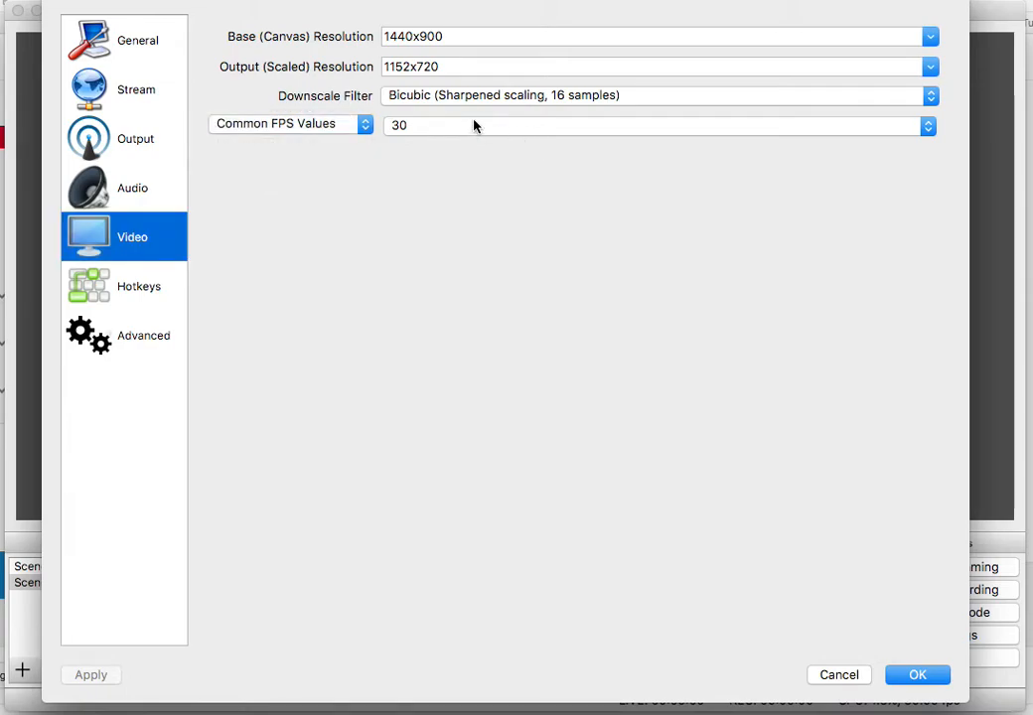
click(656, 125)
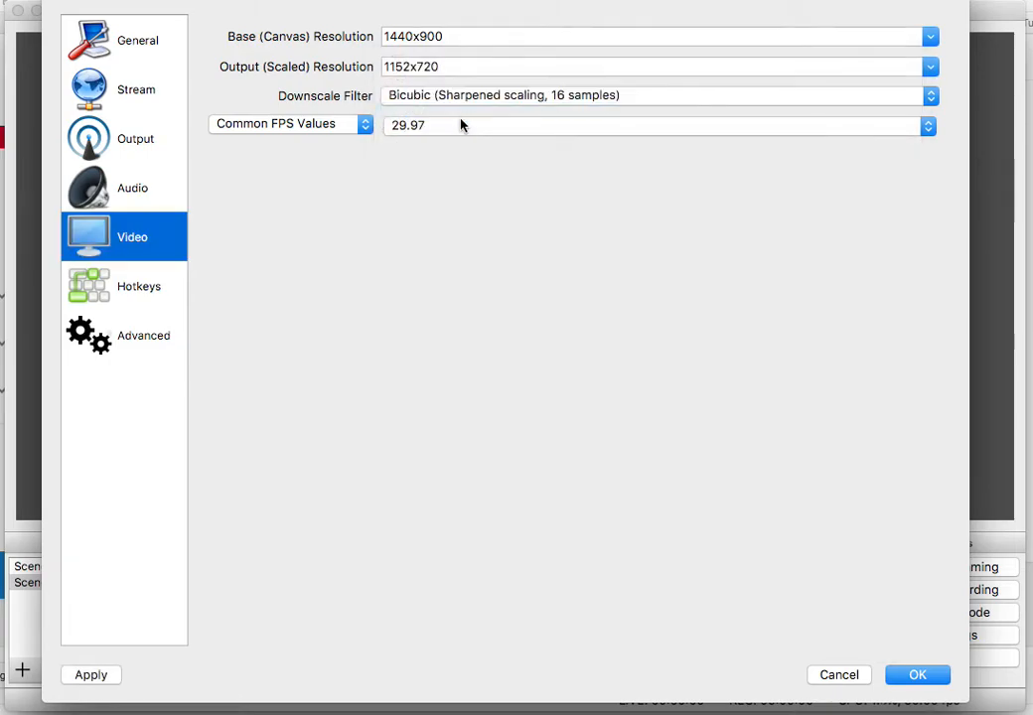
mouse_move(468, 213)
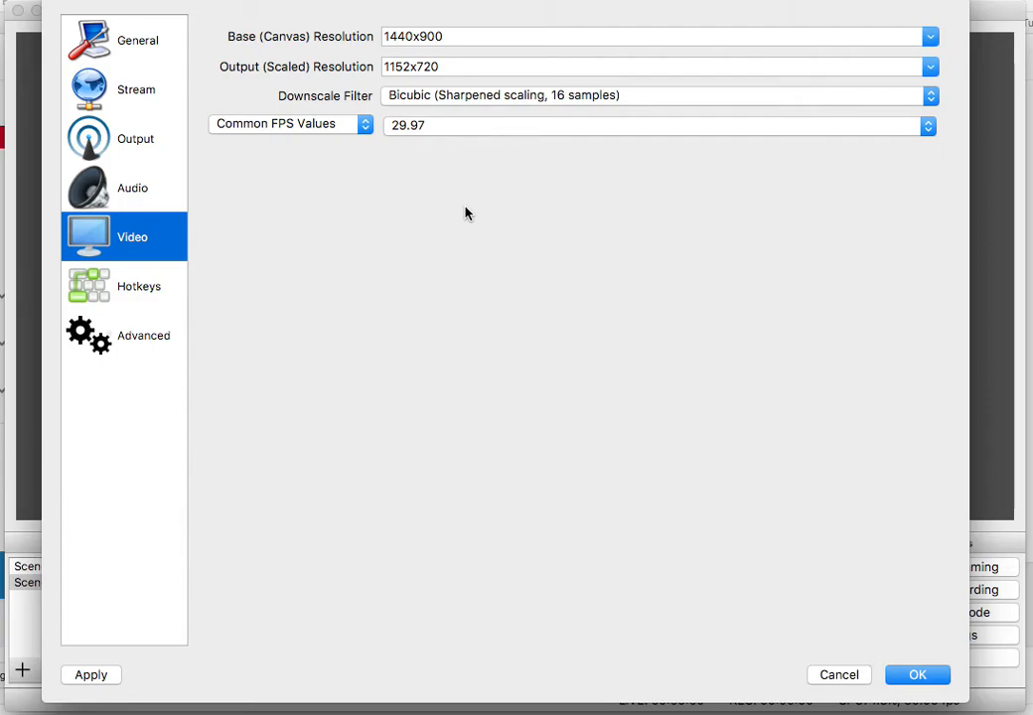
mouse_move(858, 501)
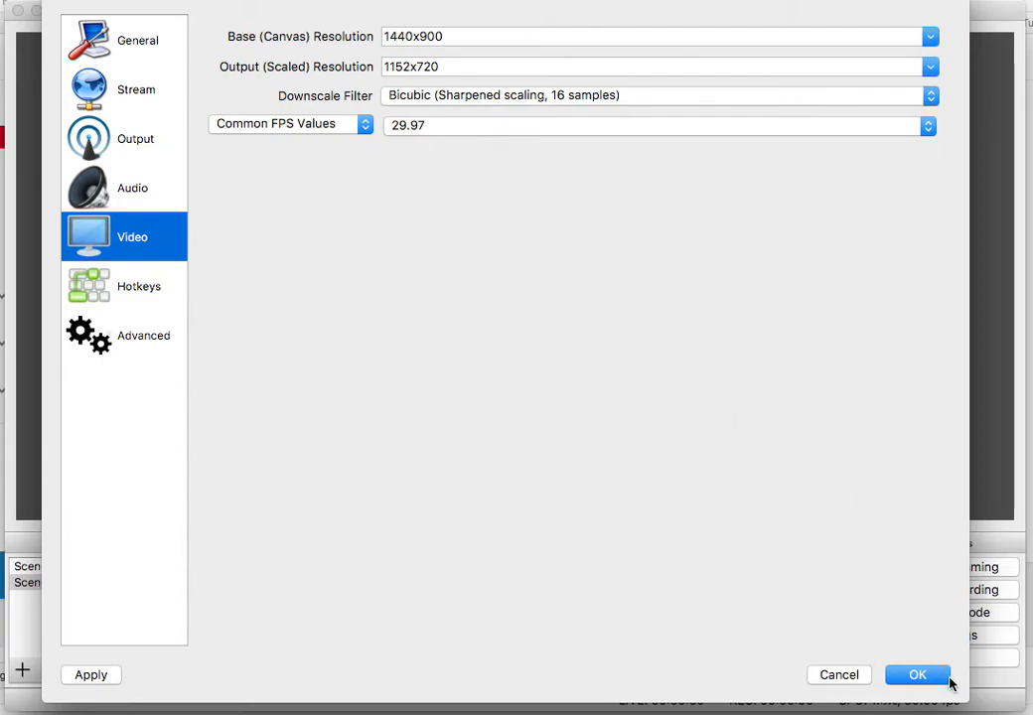
mouse_move(917, 674)
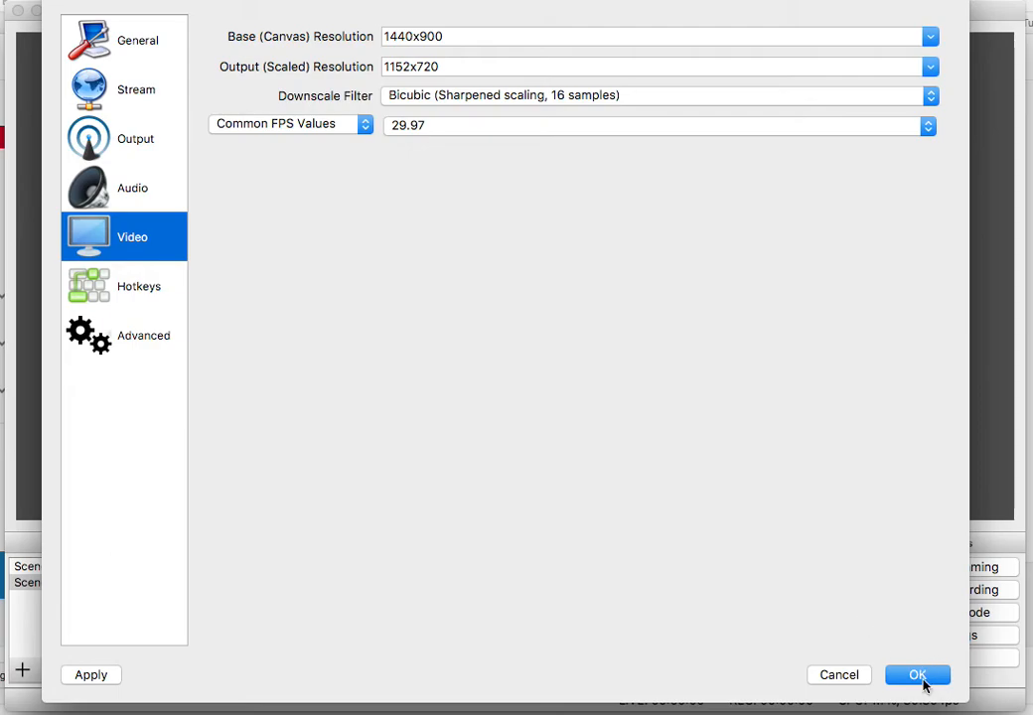
Review the Hotkeys, Output, Audio and Stream pages, then close Settings with OK
click(137, 39)
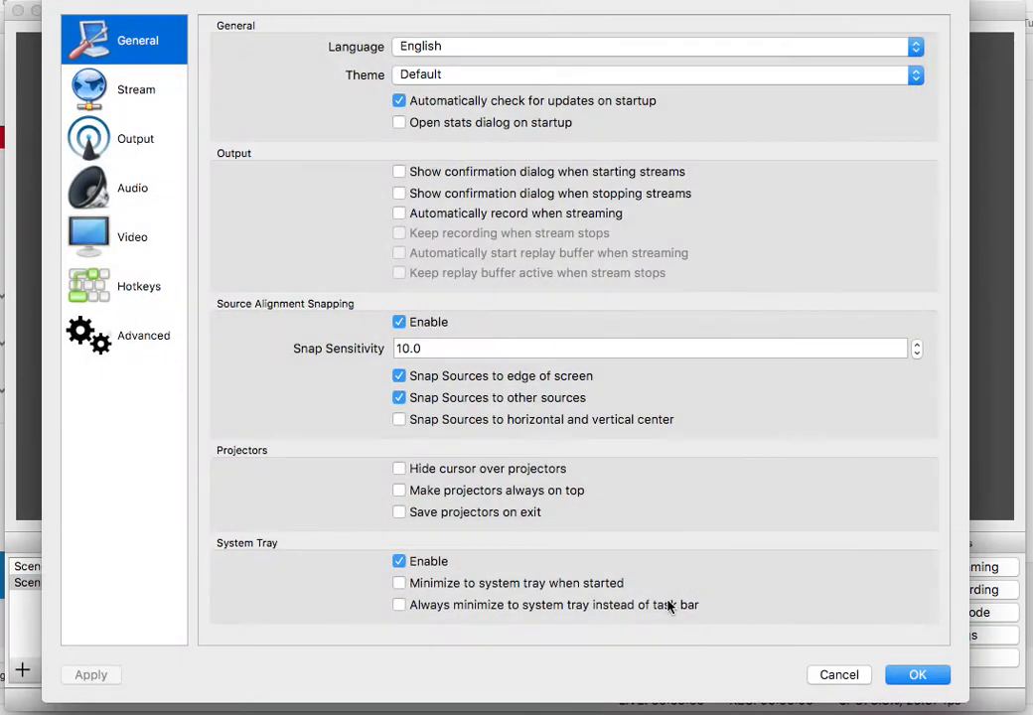
click(139, 286)
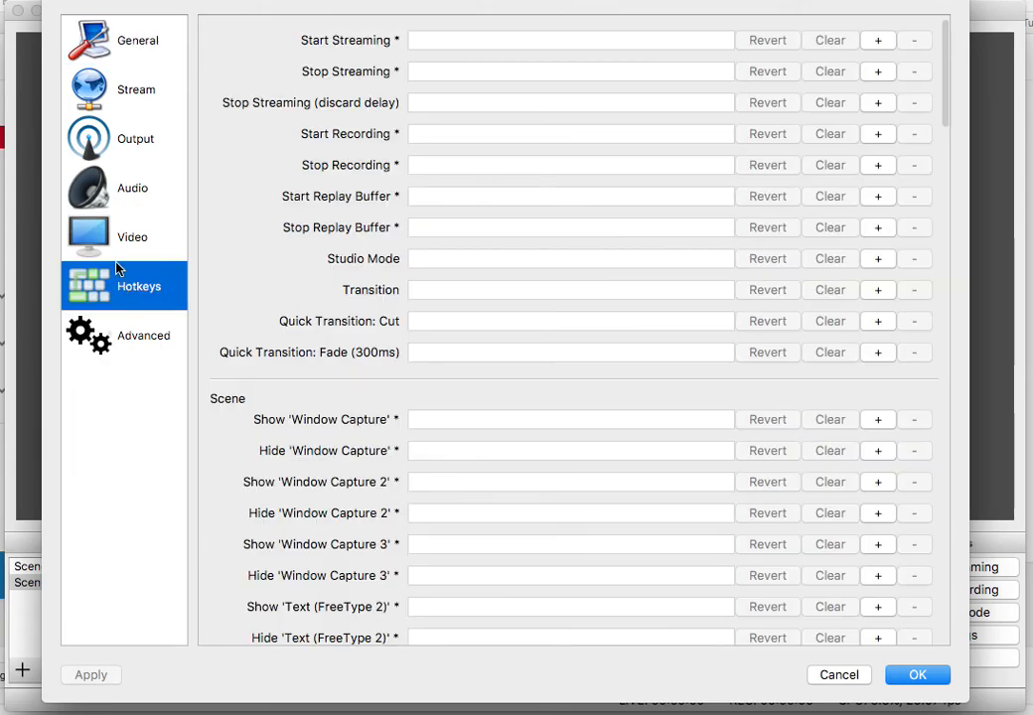
mouse_move(134, 322)
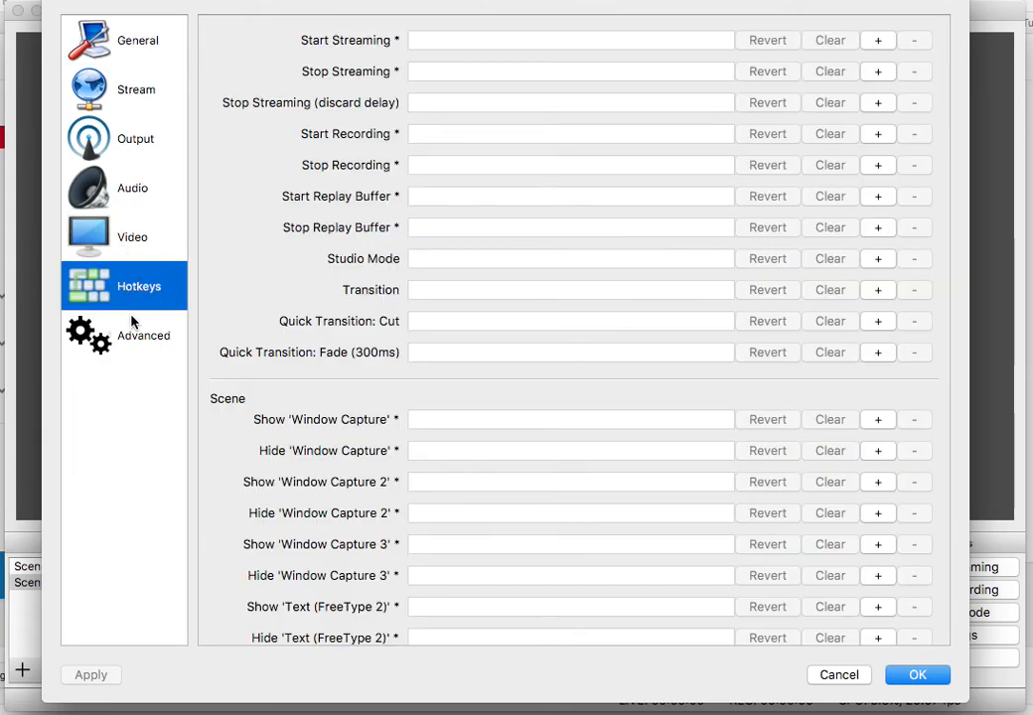
click(132, 188)
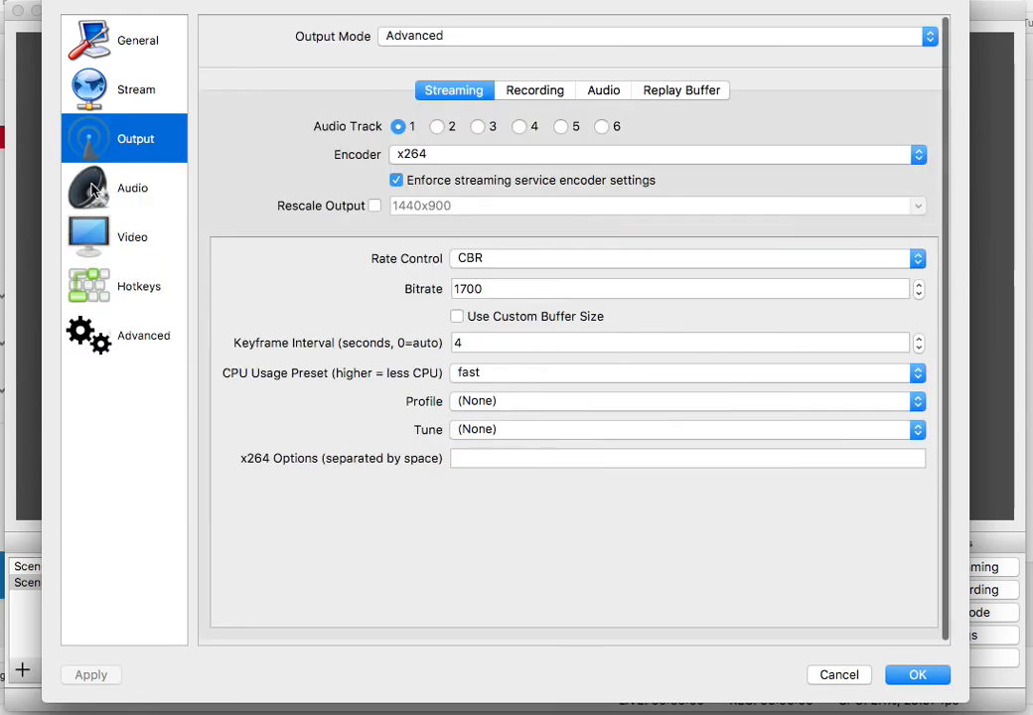
click(132, 188)
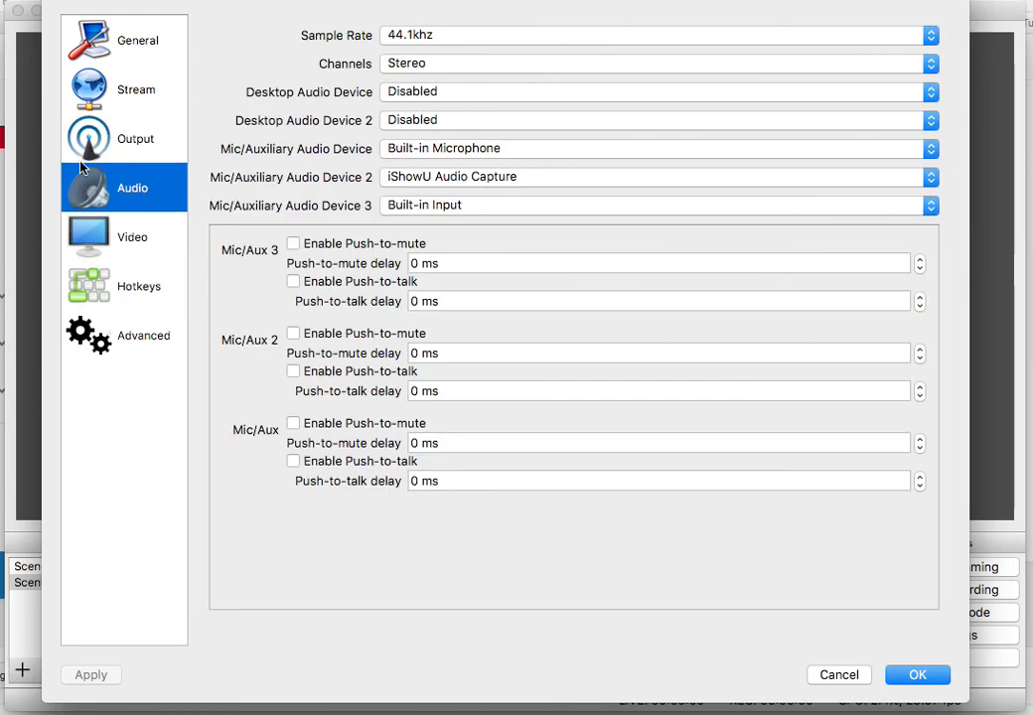
click(136, 89)
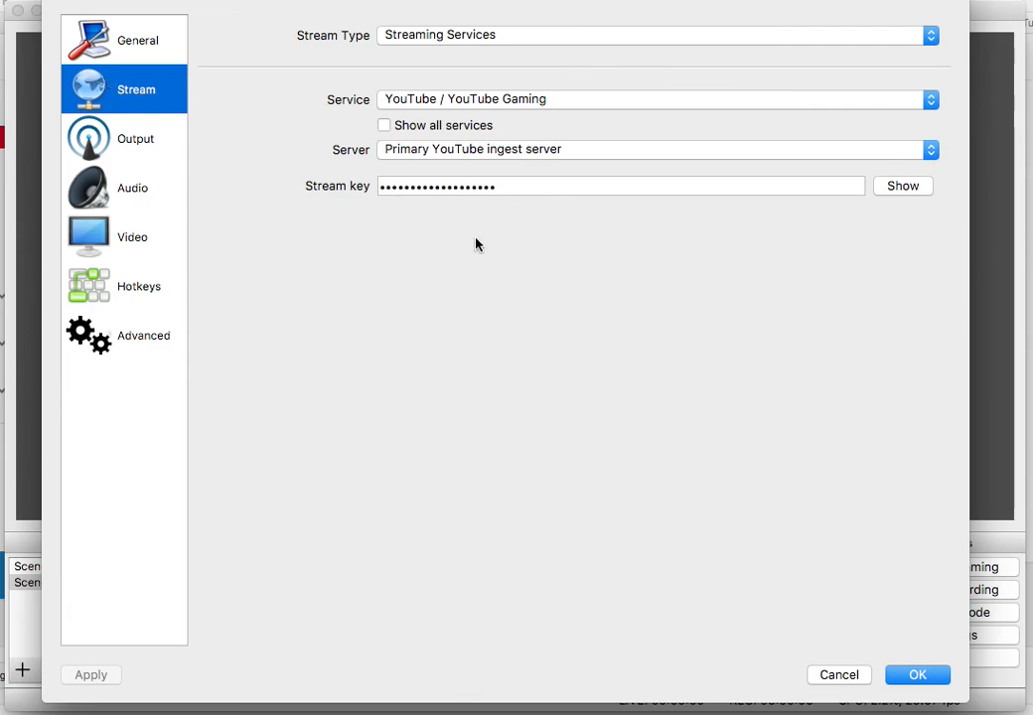
click(917, 674)
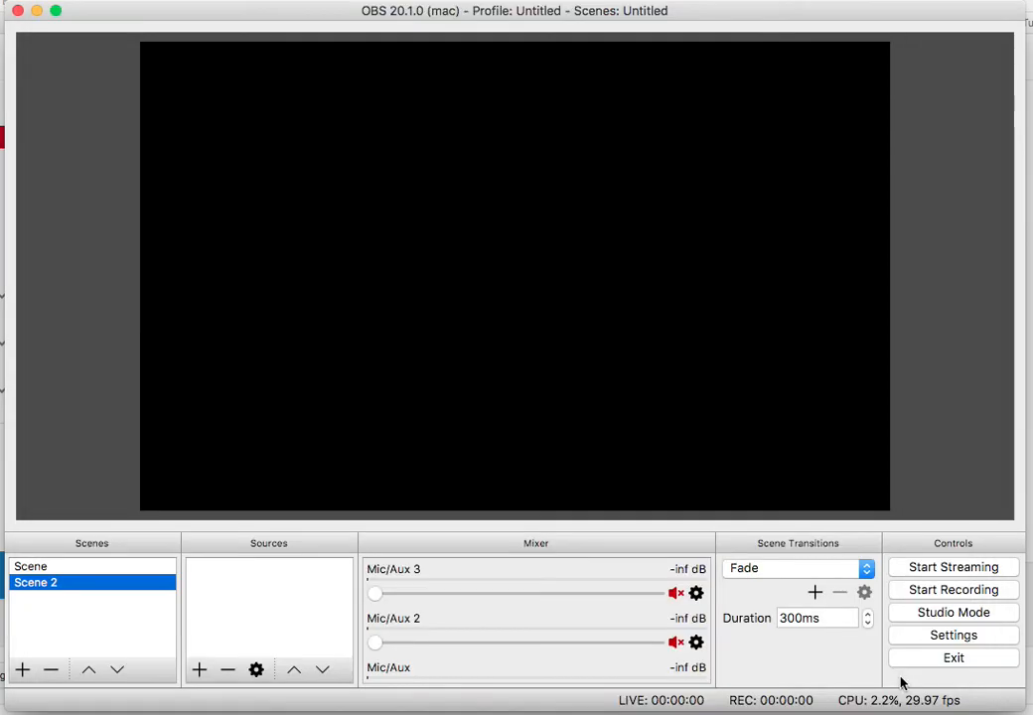